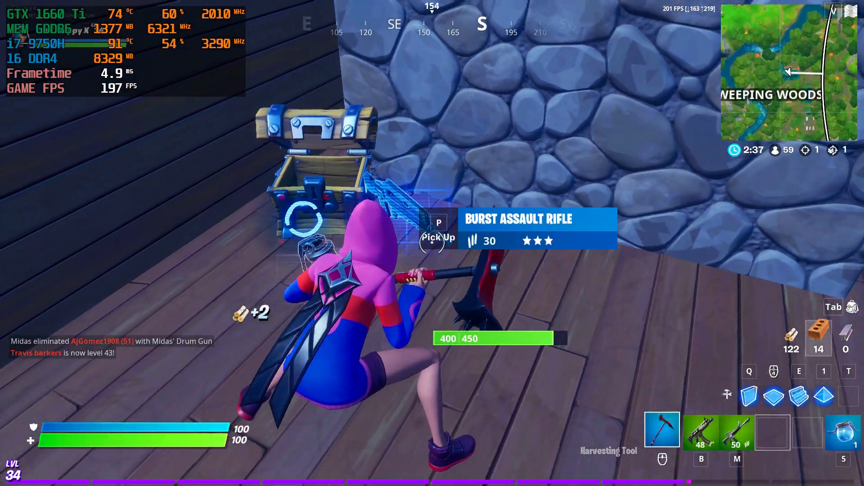
Play through the Fortnite match clip of searching chests, then exit to the Windows desktop
key("tab")
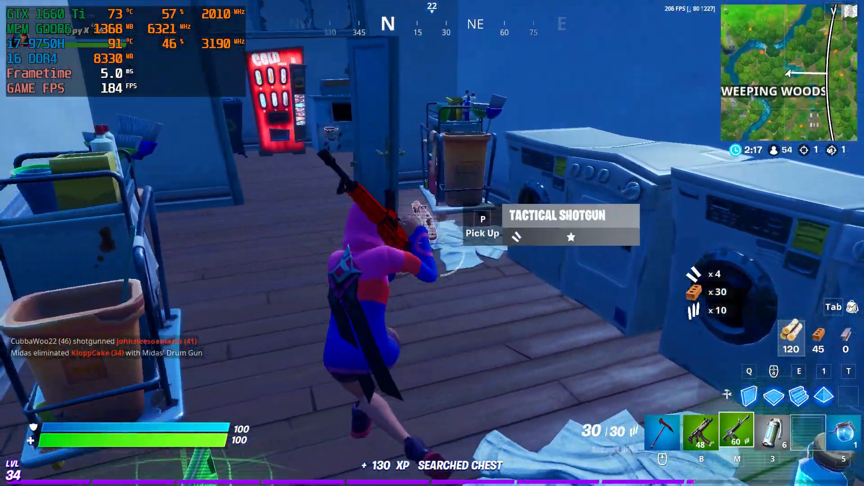
key("tab")
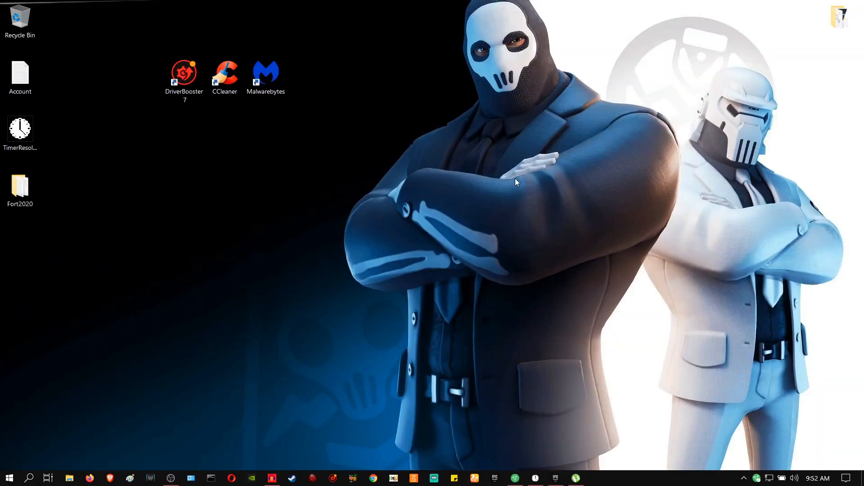
Run %temp% and delete every Temp file, skipping the in-use lockfile for all items
right_click(8, 477)
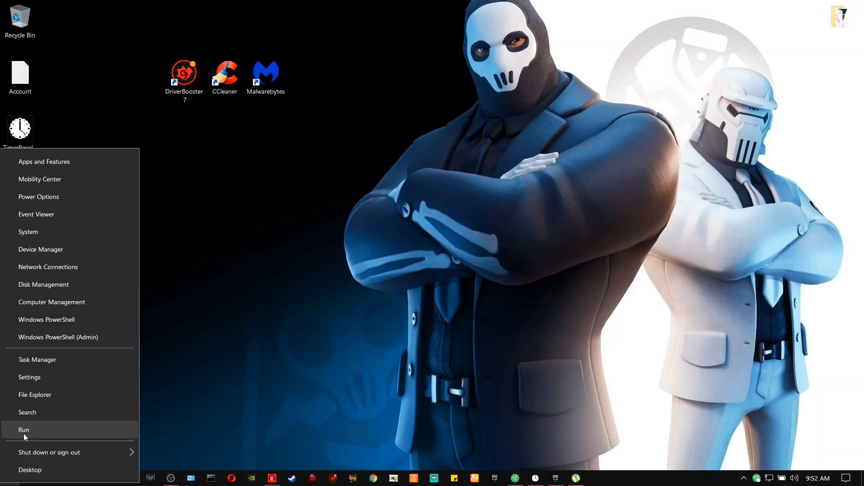
left_click(23, 429)
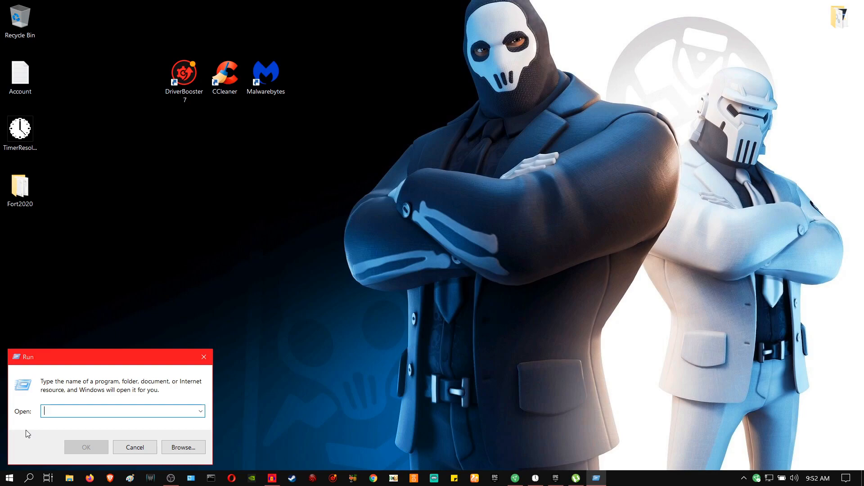
type("%te")
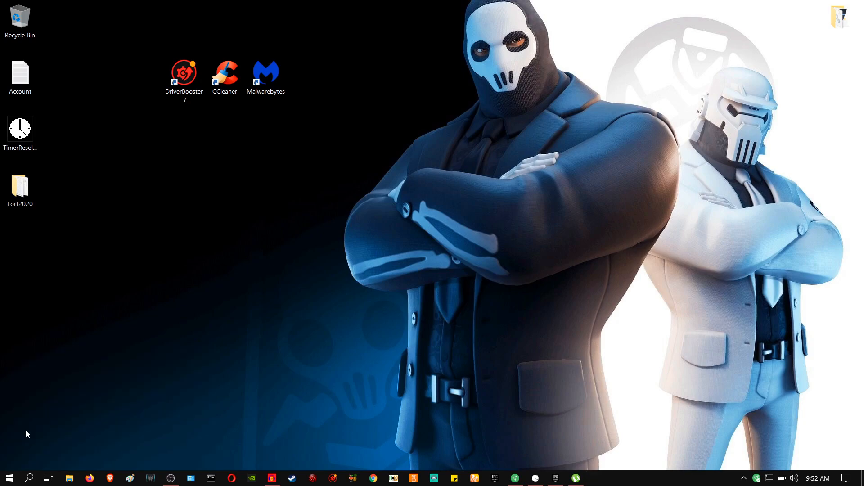
left_click(69, 477)
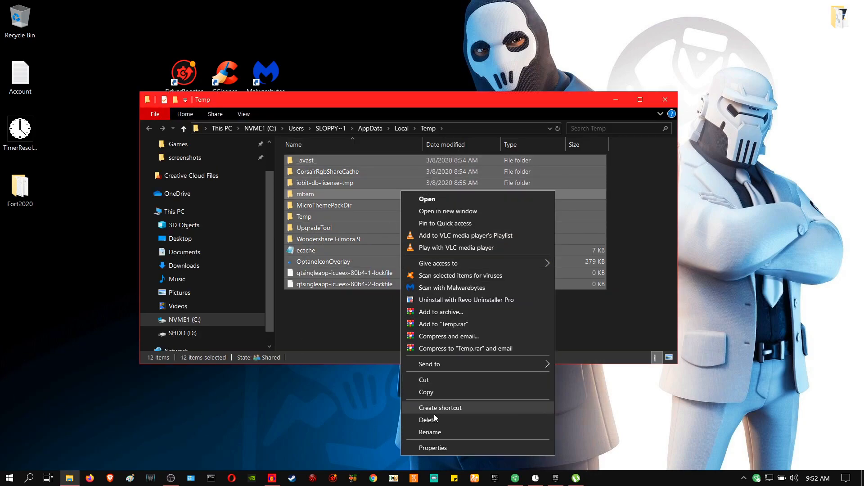
left_click(429, 419)
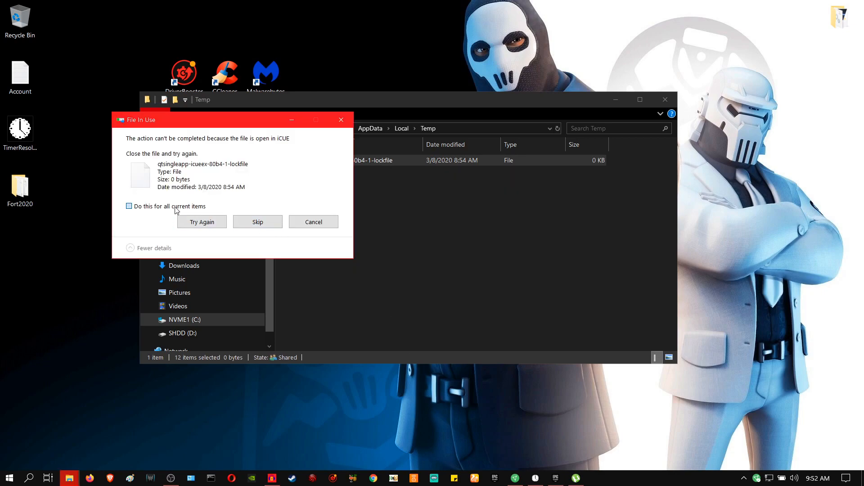
left_click(129, 206)
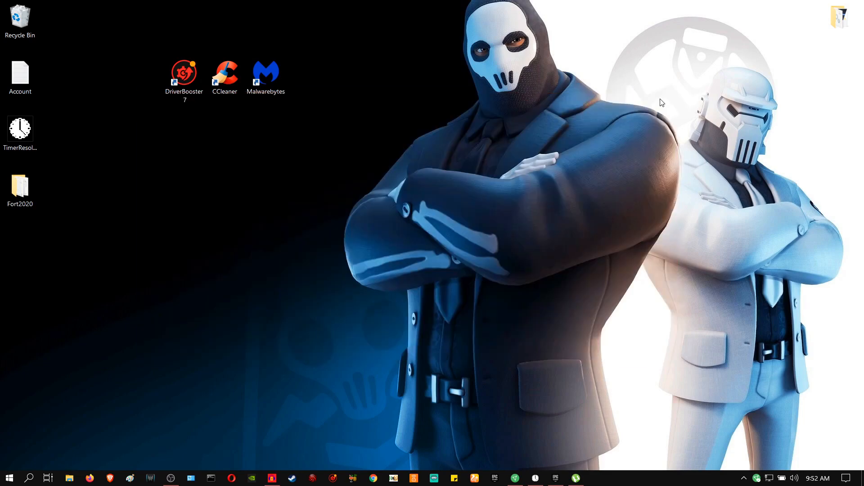
mouse_move(24, 434)
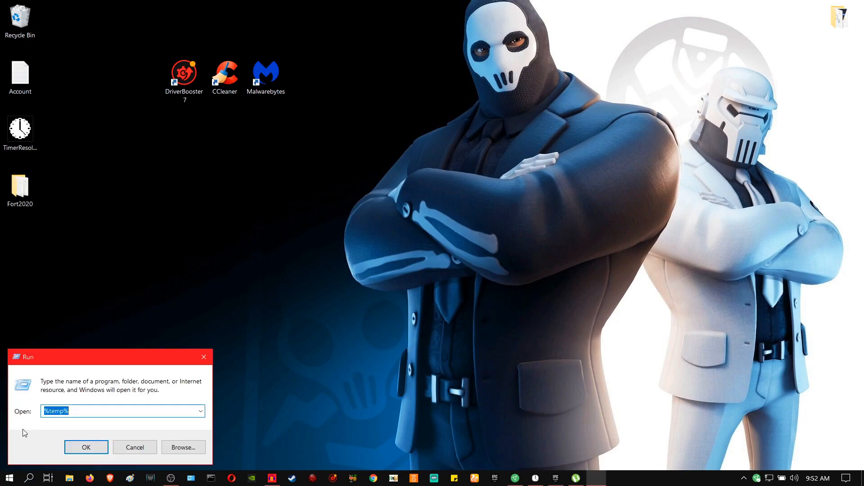
Open Prefetch via Run, grant folder permission, and delete all files, skipping in-use ones
type("p")
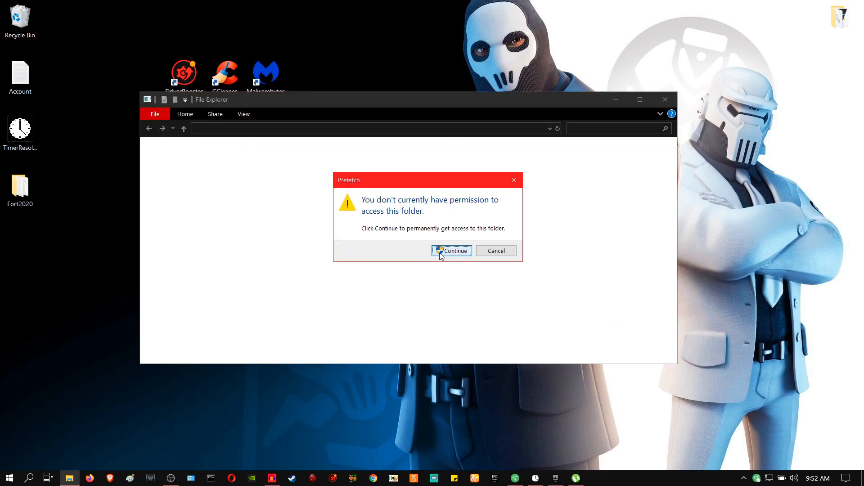
left_click(452, 251)
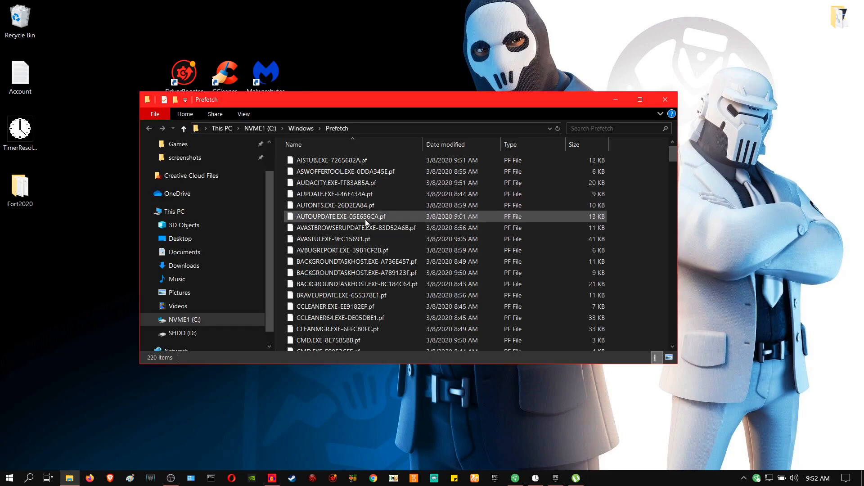
key("ctrl+a")
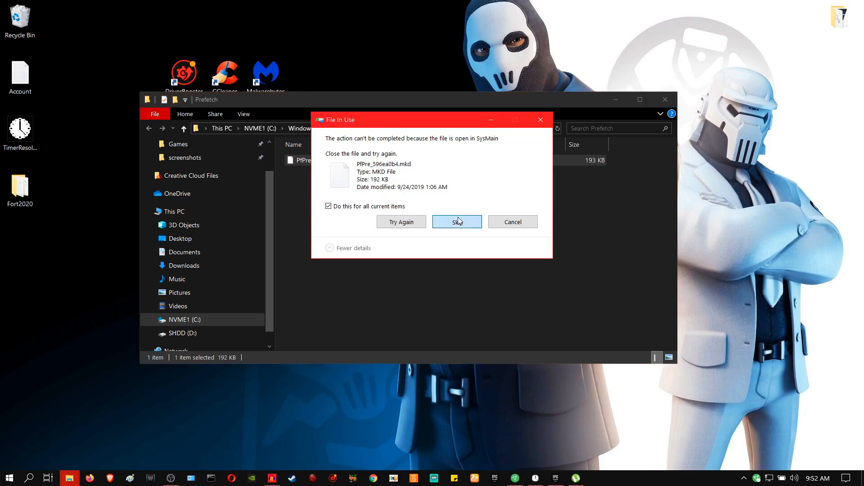
left_click(457, 221)
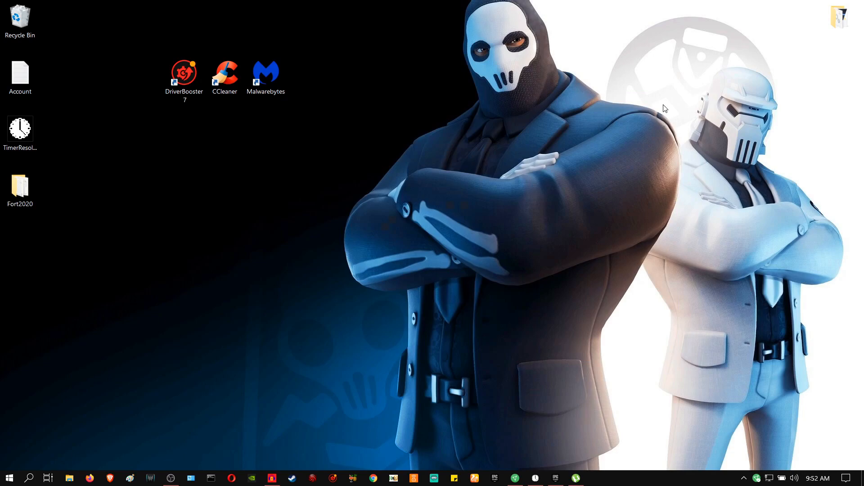
mouse_move(652, 140)
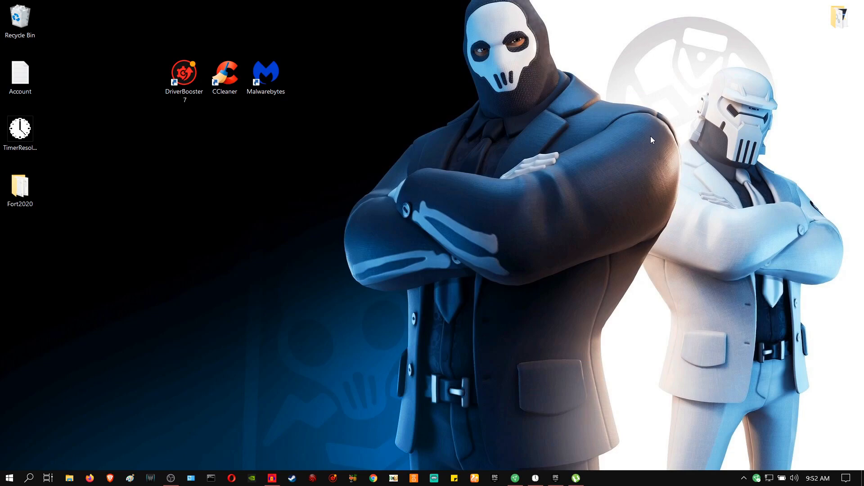
mouse_move(554, 196)
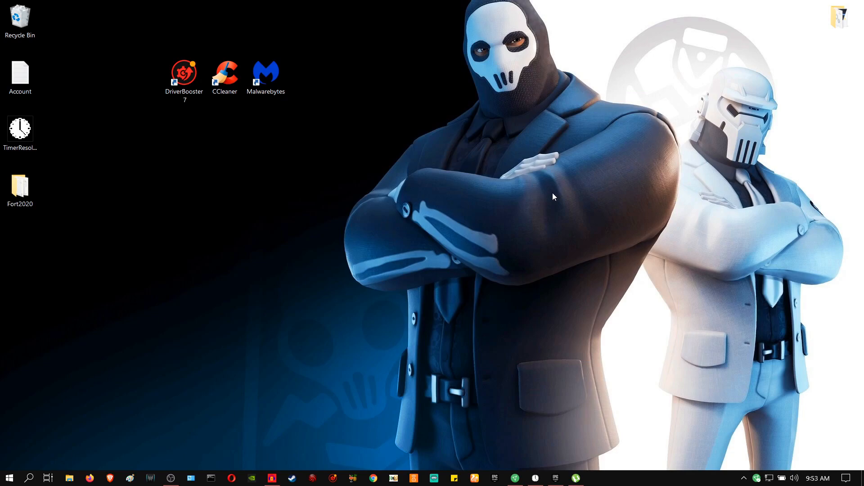
mouse_move(535, 230)
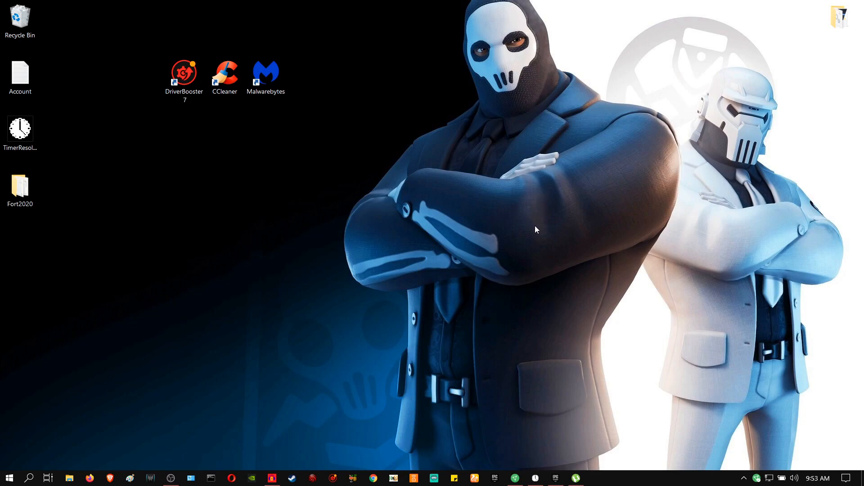
mouse_move(405, 403)
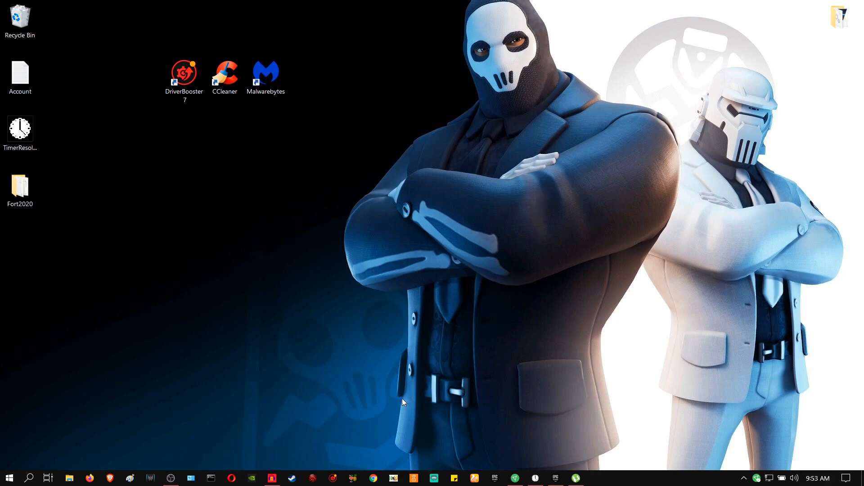
mouse_move(436, 391)
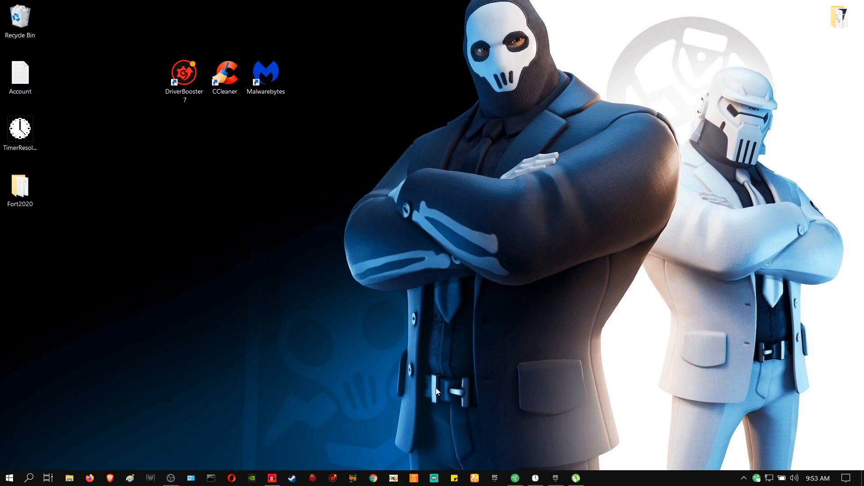
mouse_move(175, 266)
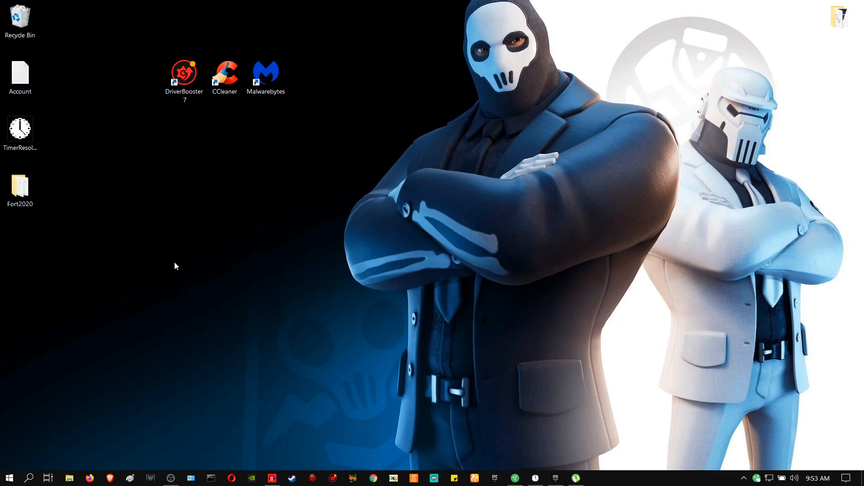
mouse_move(501, 153)
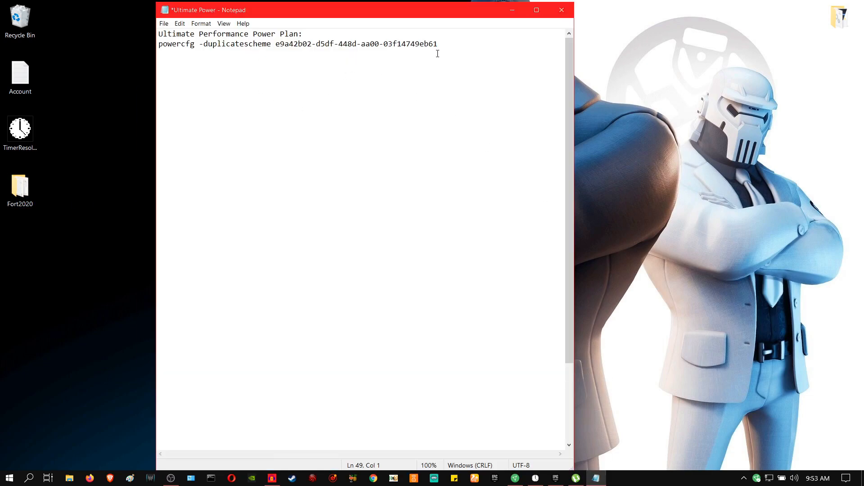
Run the copied powercfg duplicate-scheme command in admin PowerShell and select Ultimate Performance
left_click_drag(199, 44, 438, 44)
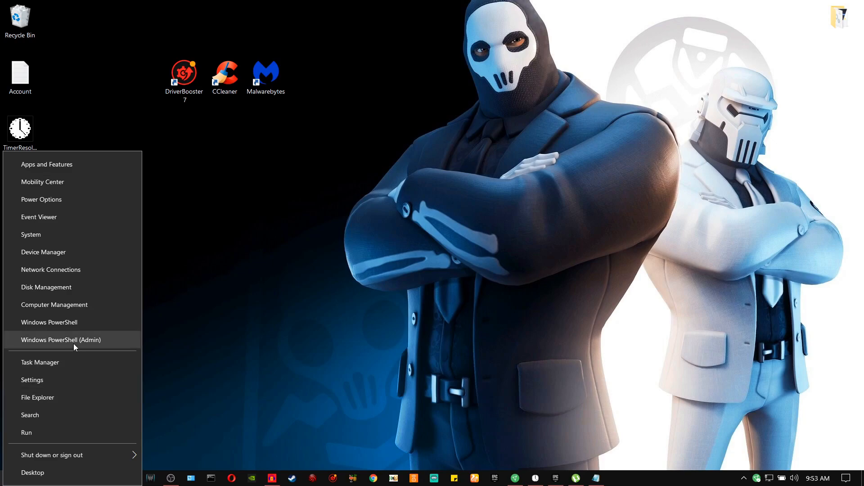
left_click(163, 306)
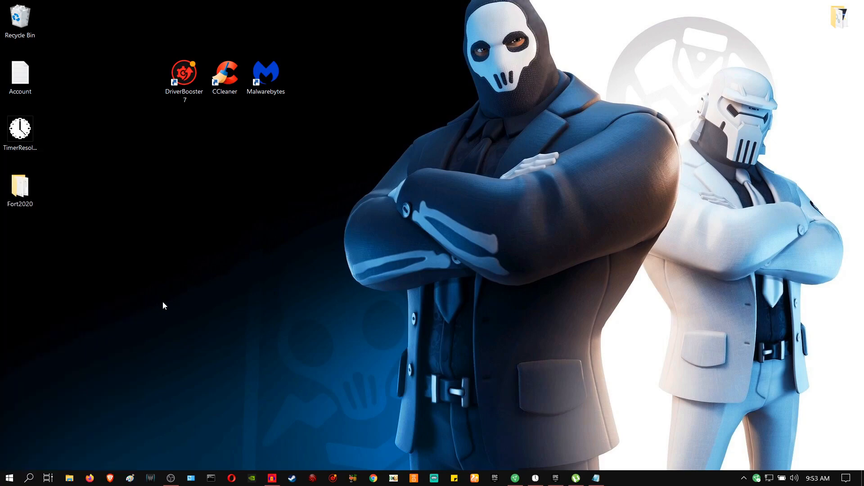
left_click(616, 478)
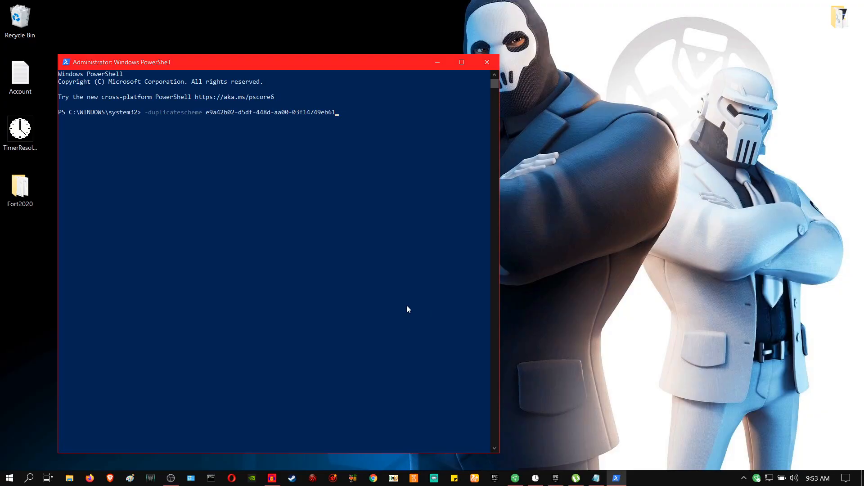
mouse_move(404, 304)
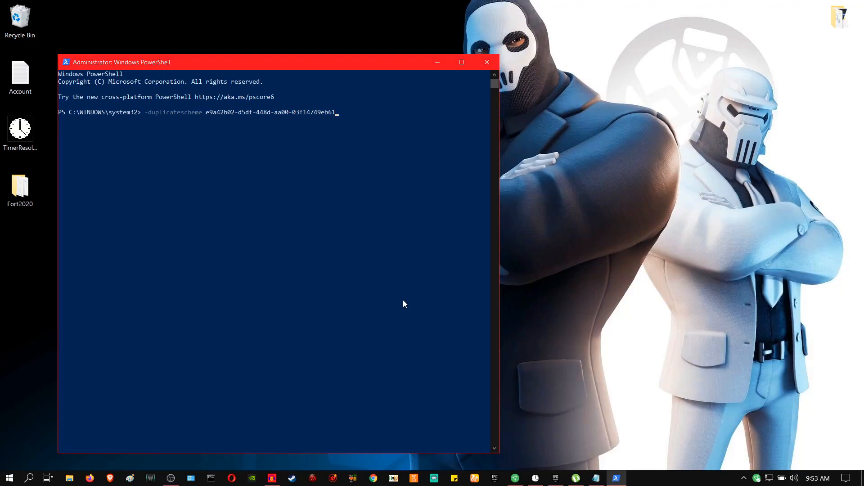
mouse_move(369, 120)
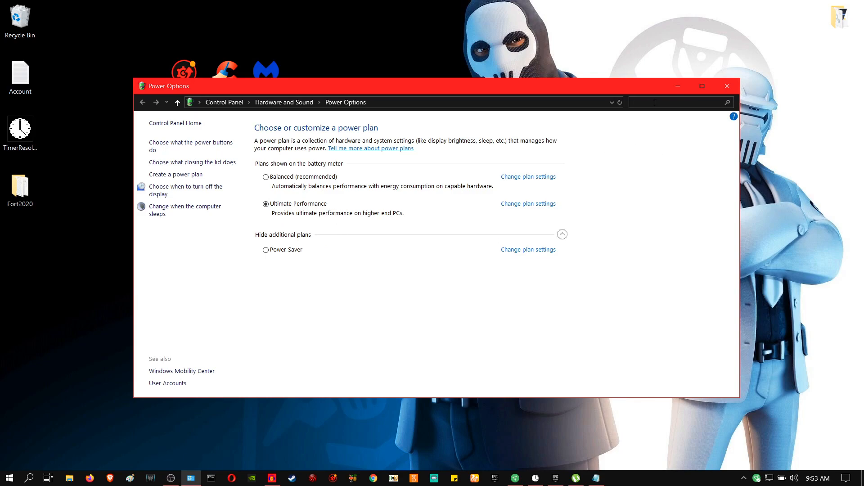
type("advanc")
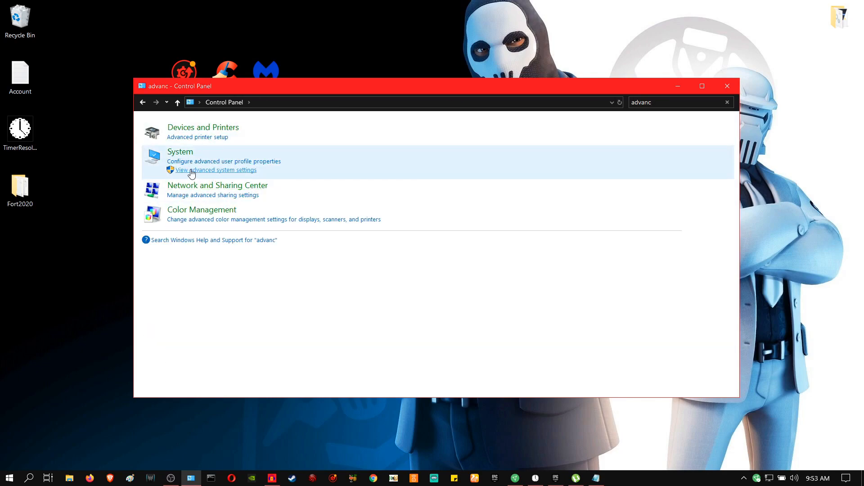
Set Visual Effects to best performance, keeping smooth screen fonts and thumbnails, then apply and OK
left_click(217, 169)
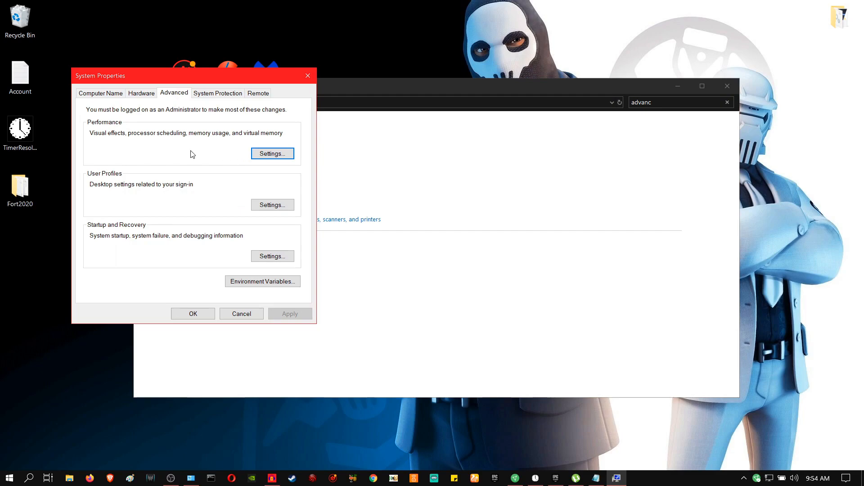
left_click(272, 153)
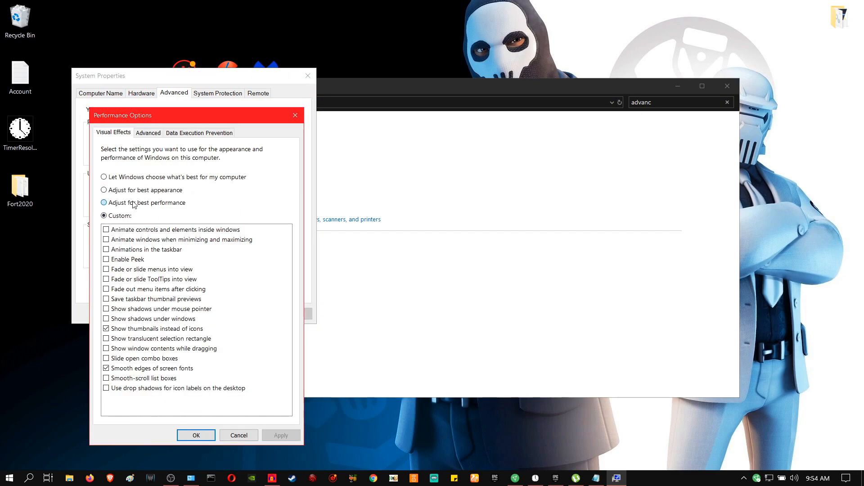
left_click(104, 203)
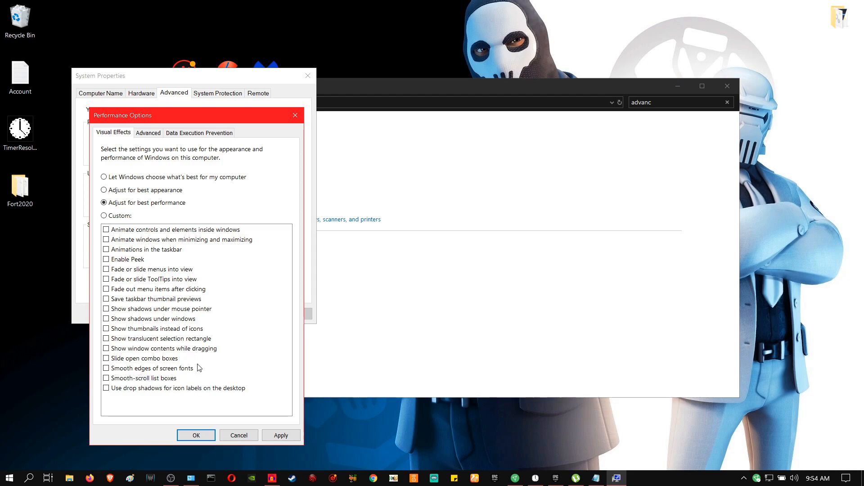
left_click(106, 368)
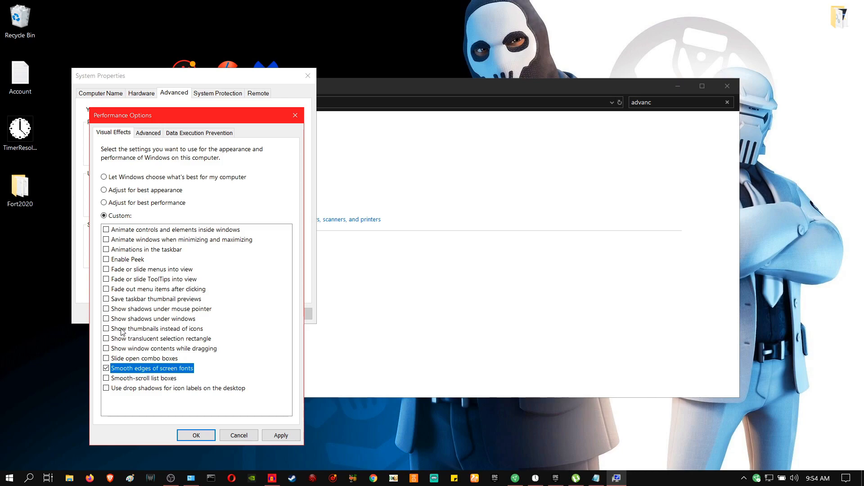
left_click(106, 329)
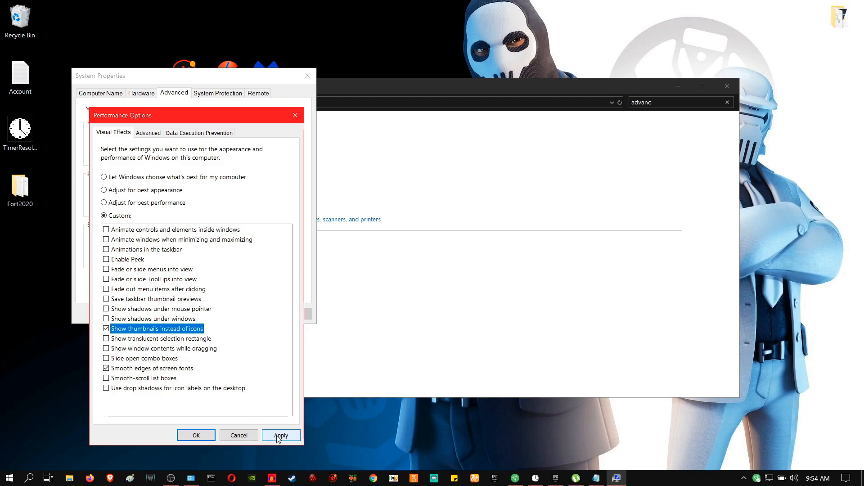
left_click(281, 435)
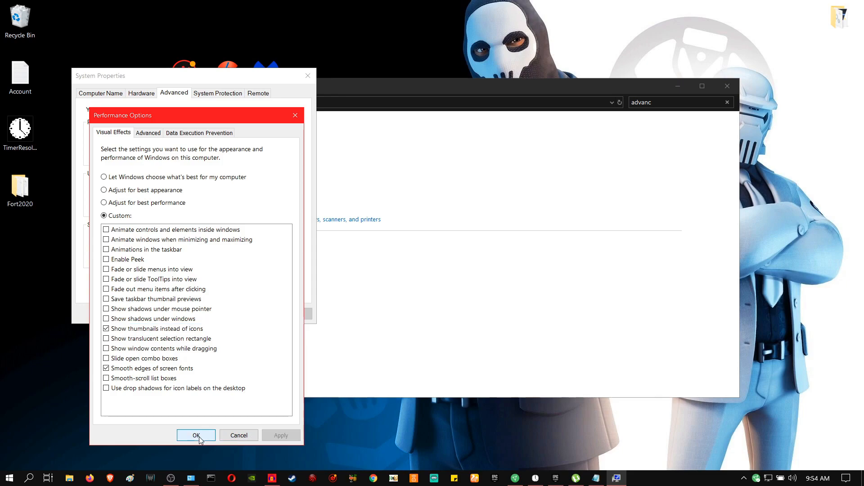
left_click(196, 435)
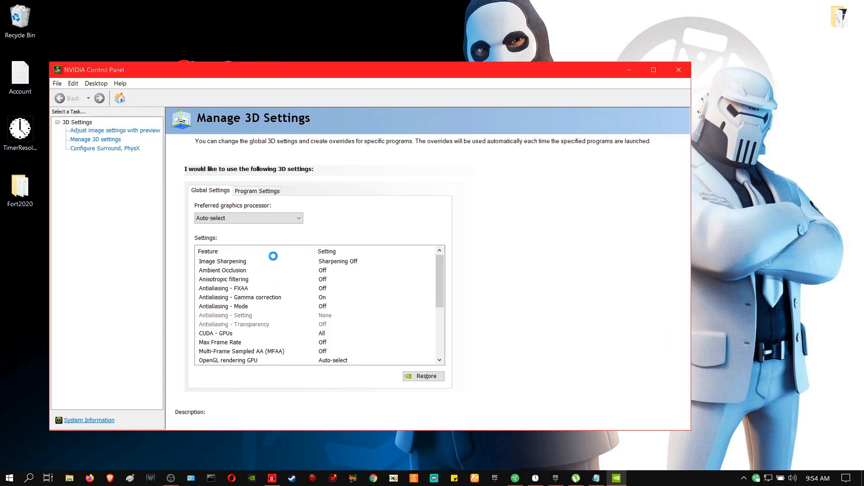
Slide NVIDIA image settings fully to Performance, review Global 3D settings, and close the panel
left_click(115, 130)
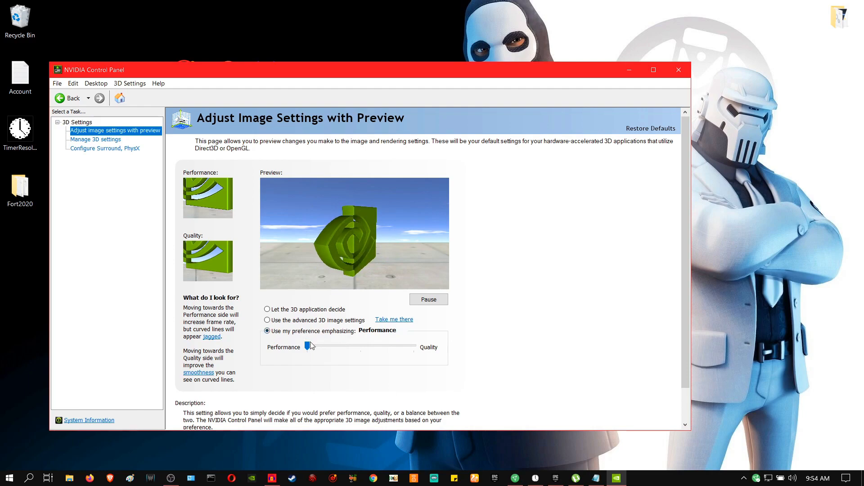
left_click_drag(307, 346, 307, 347)
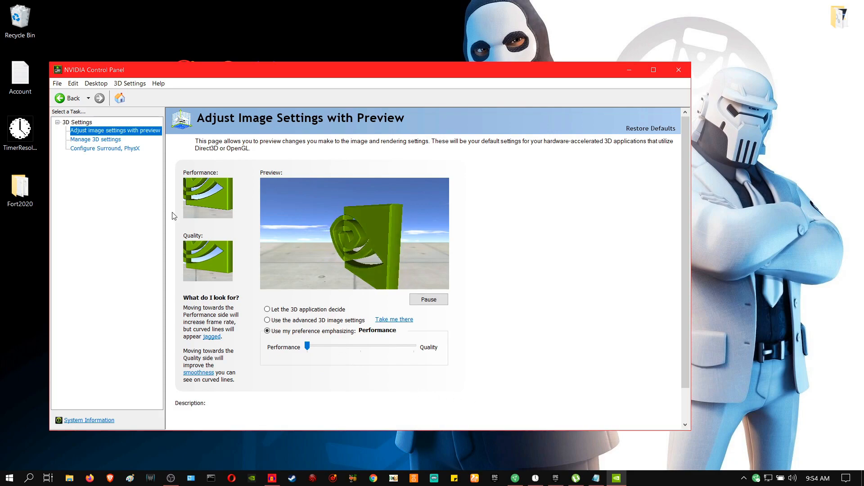
left_click(95, 139)
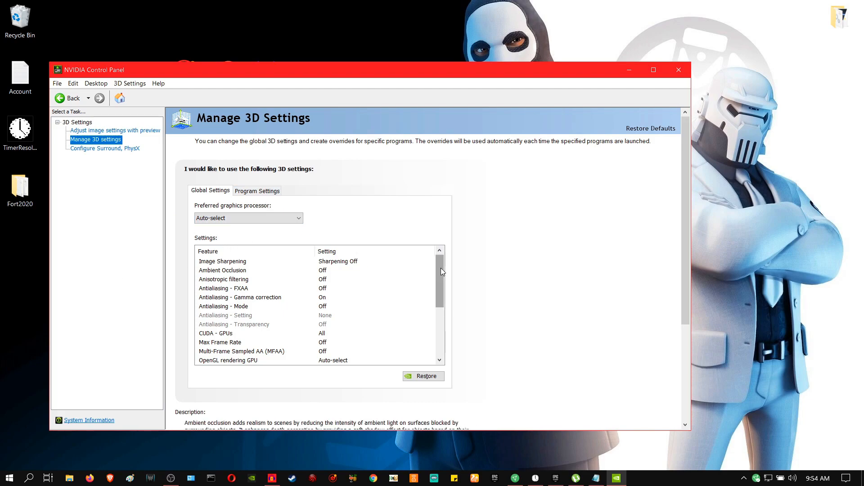
scroll("down", 3)
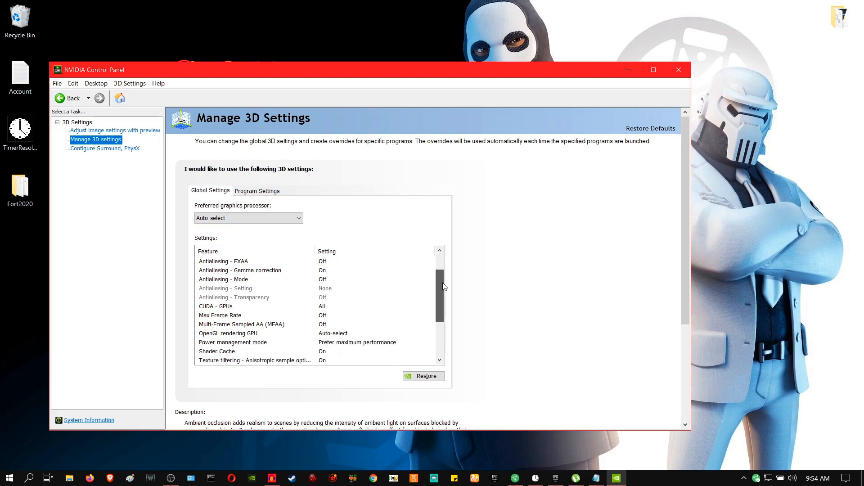
scroll("down", 3)
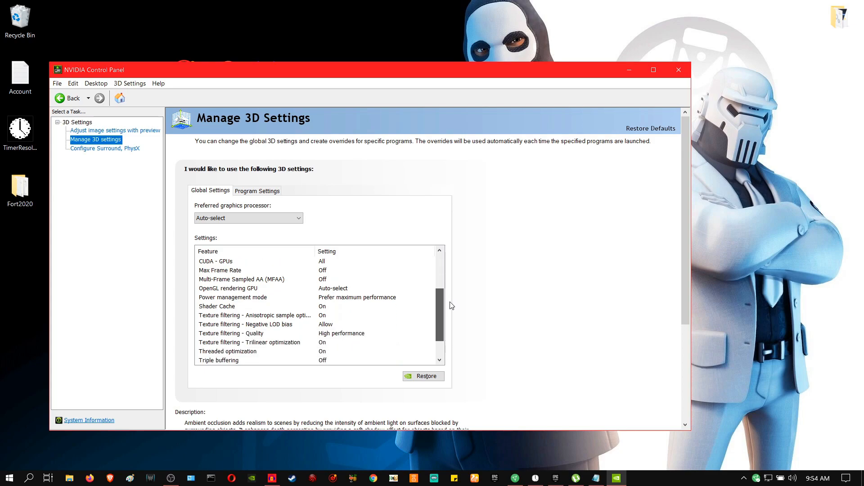
scroll("down", 3)
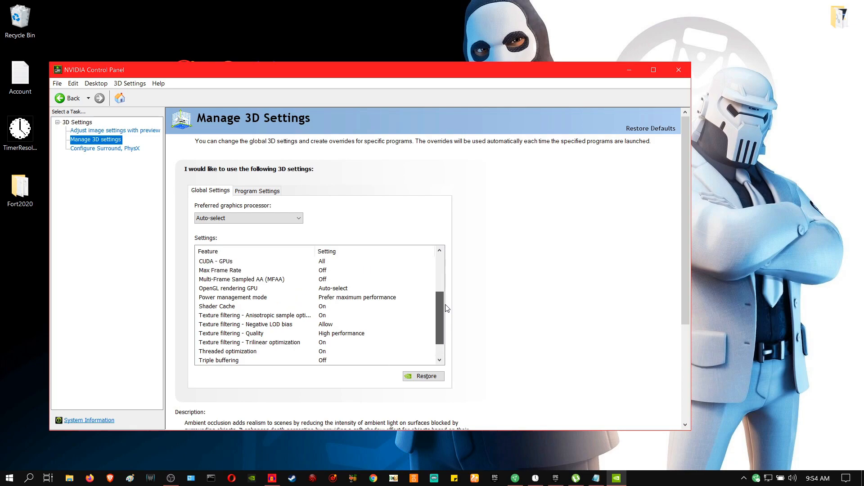
scroll("up", 3)
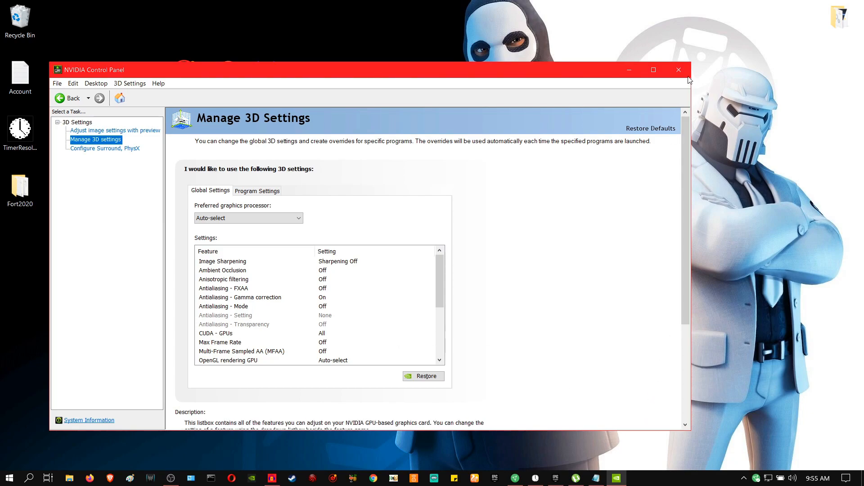
left_click(678, 70)
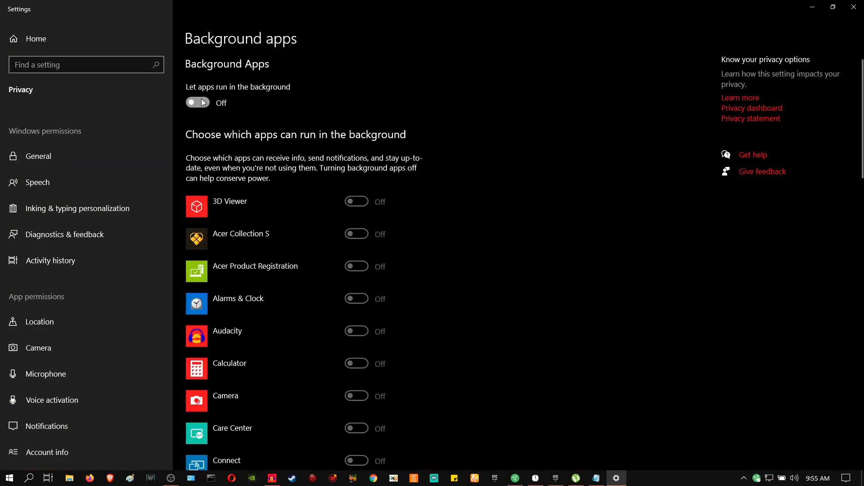
Switch 'Let apps run in the background' to Off on the Background apps page
scroll("down", 3)
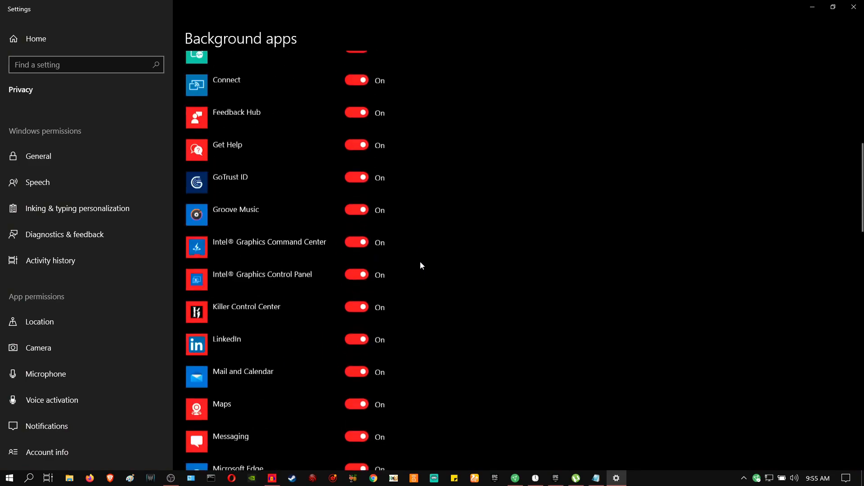
left_click(196, 103)
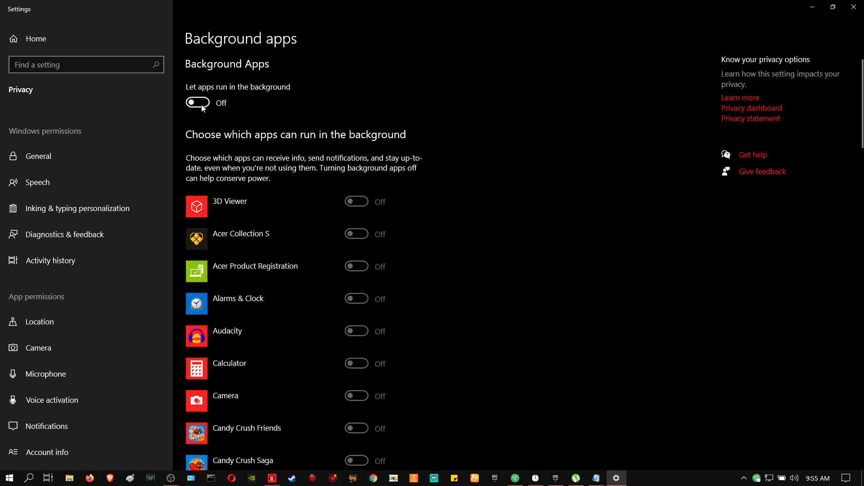
mouse_move(297, 117)
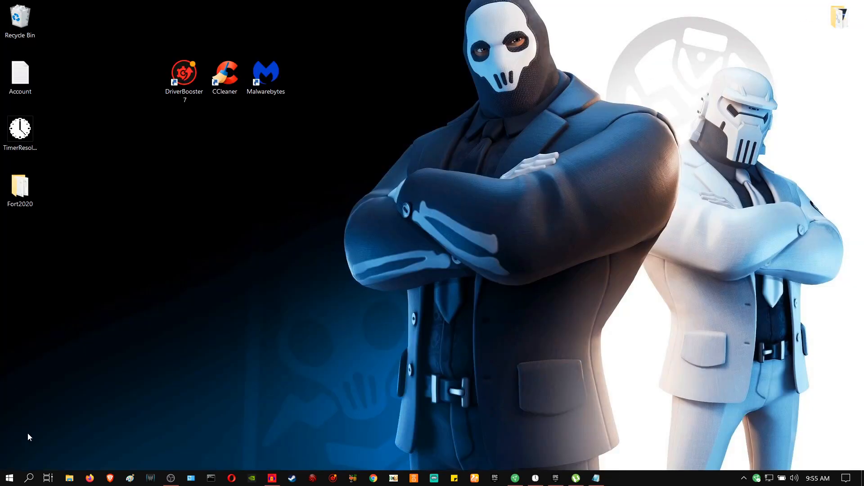
Search 'game' and check the Game Mode, Game bar and Captures pages are off
left_click(29, 477)
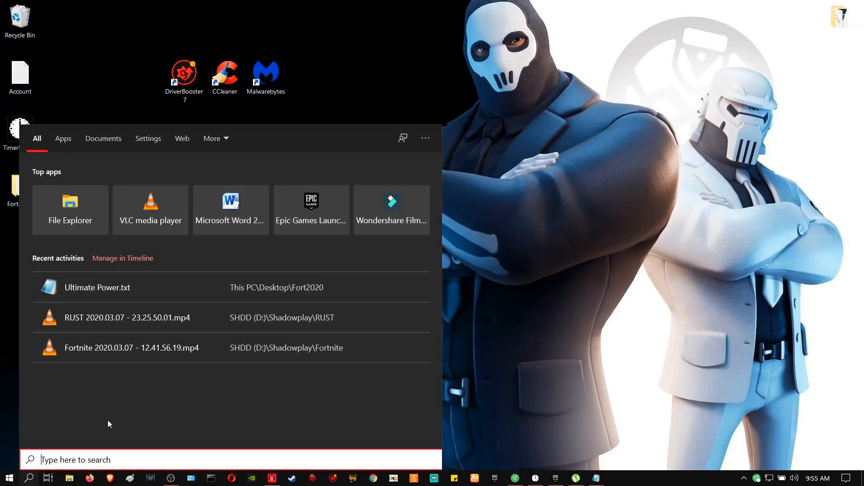
type("game")
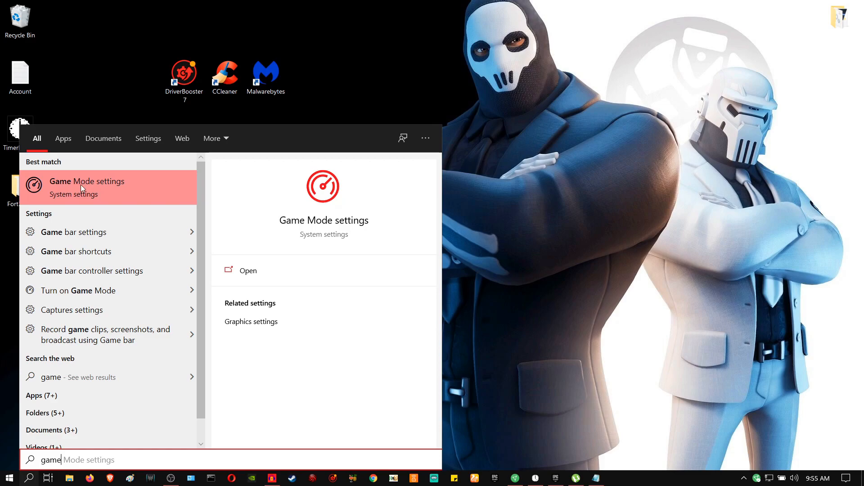
left_click(87, 187)
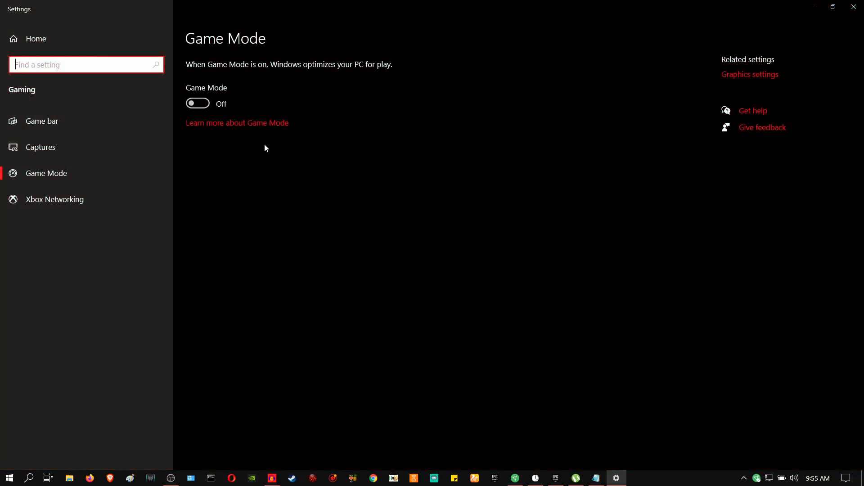
left_click(42, 120)
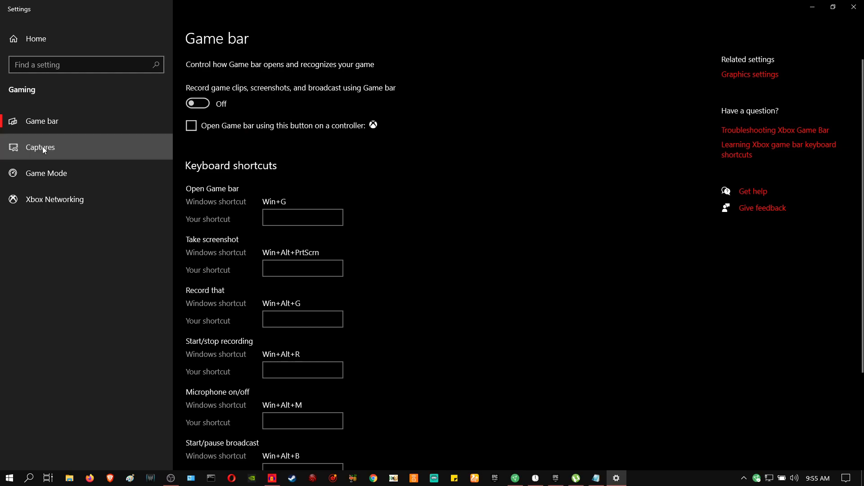
left_click(40, 147)
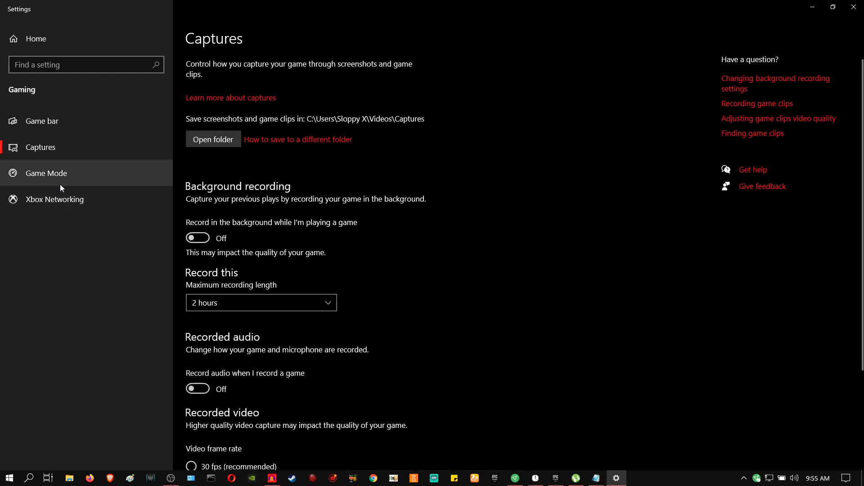
left_click(46, 172)
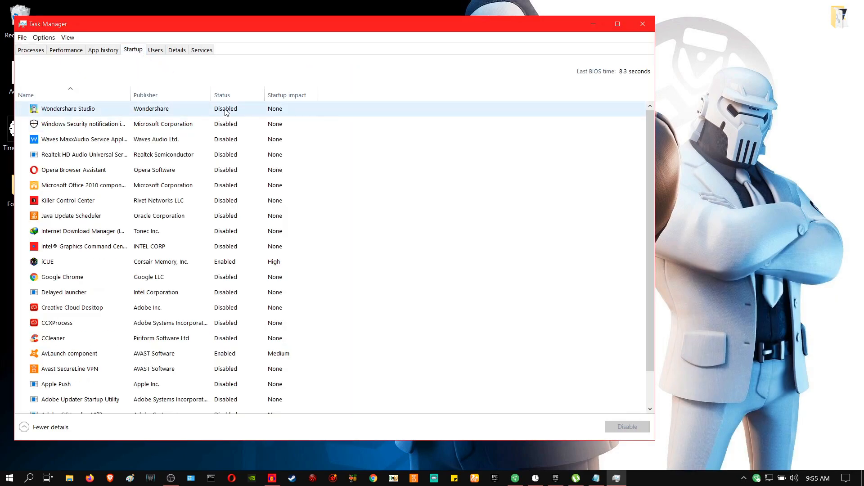
Review Task Manager's Startup list with only iCUE and AvLaunch component enabled, then close it
scroll("down", 3)
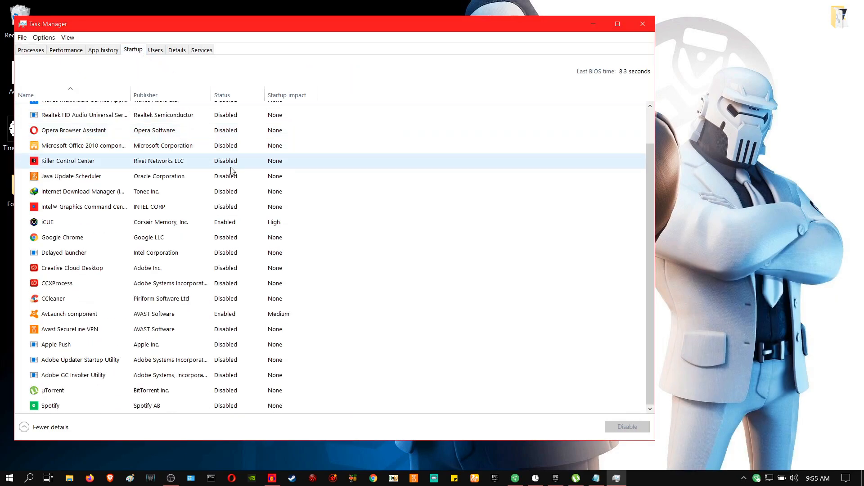
left_click(62, 237)
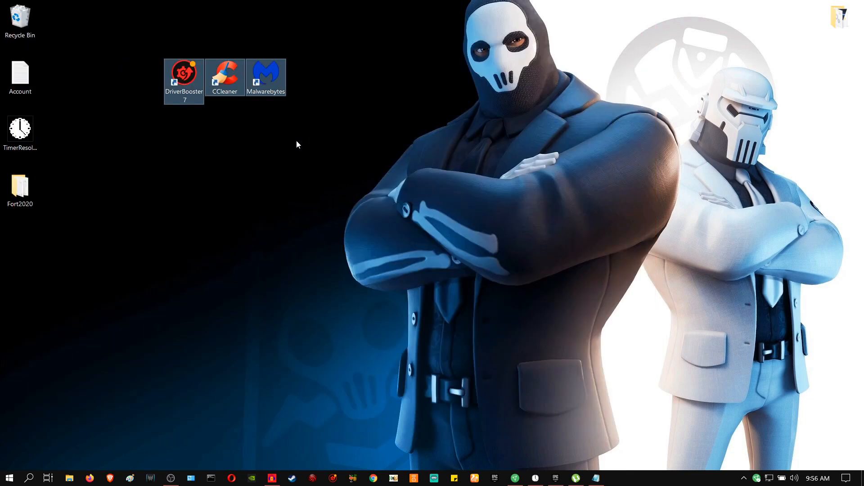
Select the DriverBooster desktop shortcut and launch Driver Booster 7
left_click(224, 77)
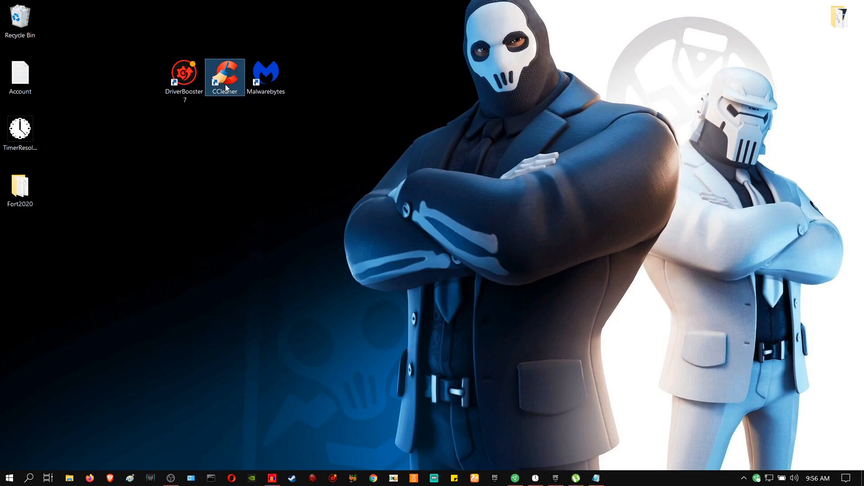
left_click(266, 76)
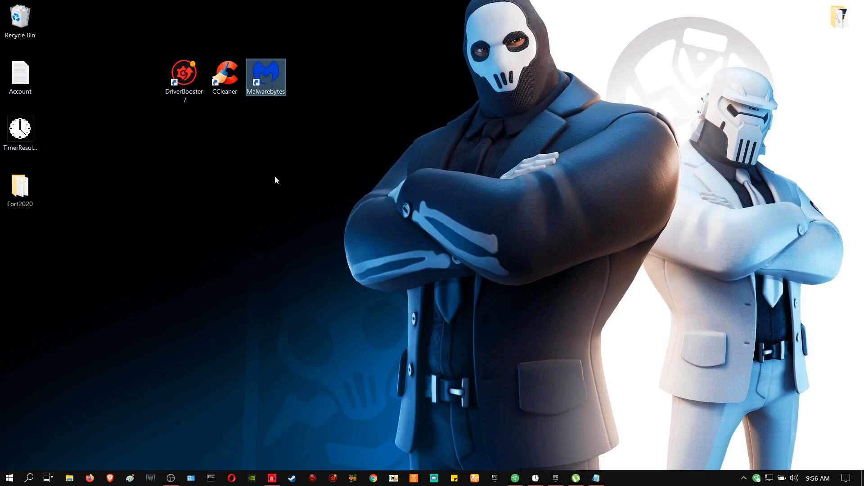
left_click(184, 77)
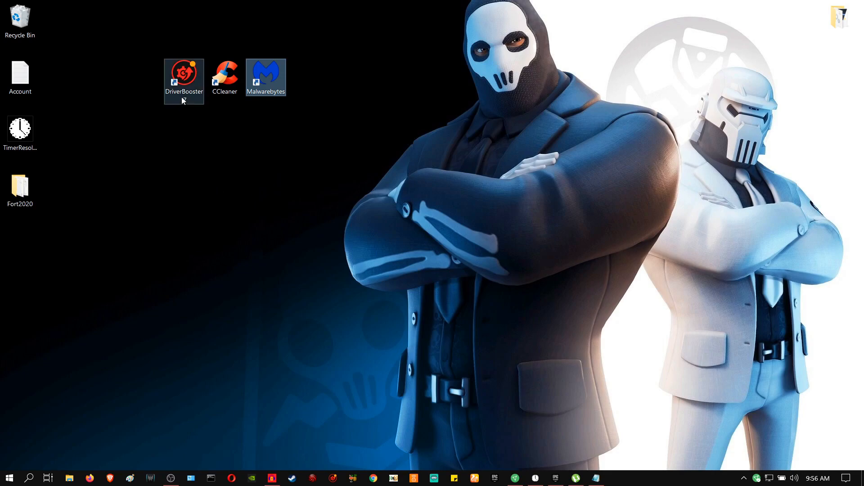
left_click(183, 80)
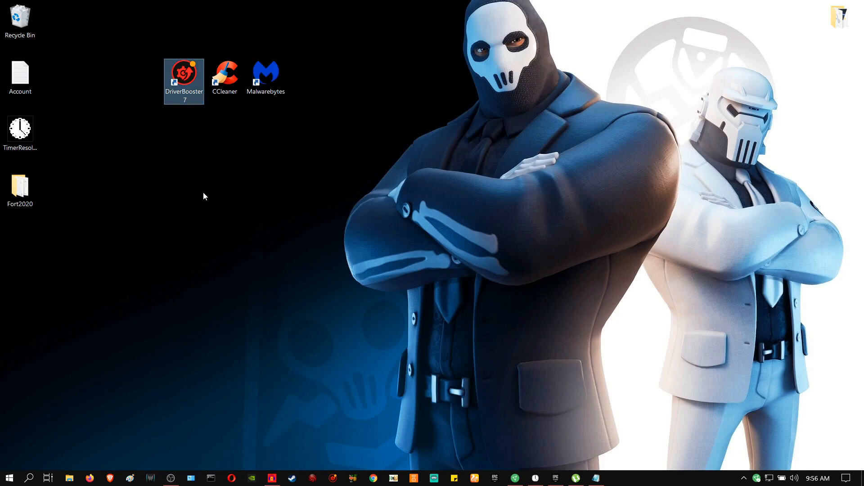
double_click(184, 80)
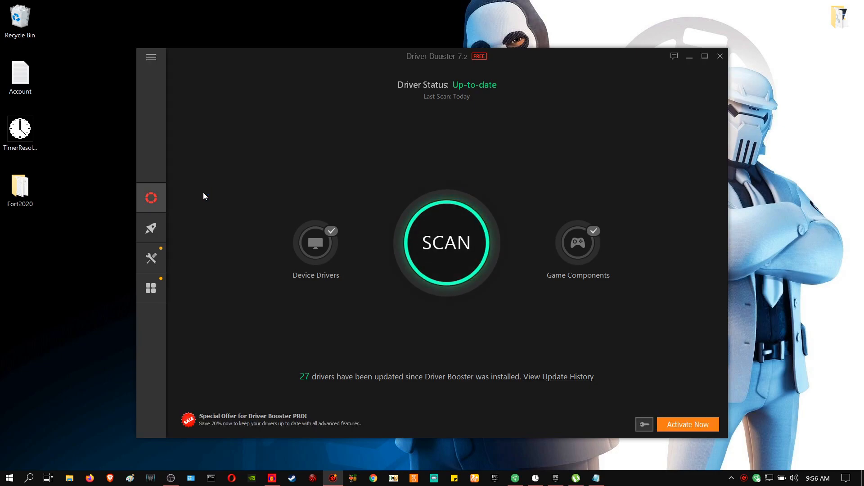
Confirm all drivers are up to date, dismiss the More Updates Found offer, and exit
left_click(446, 243)
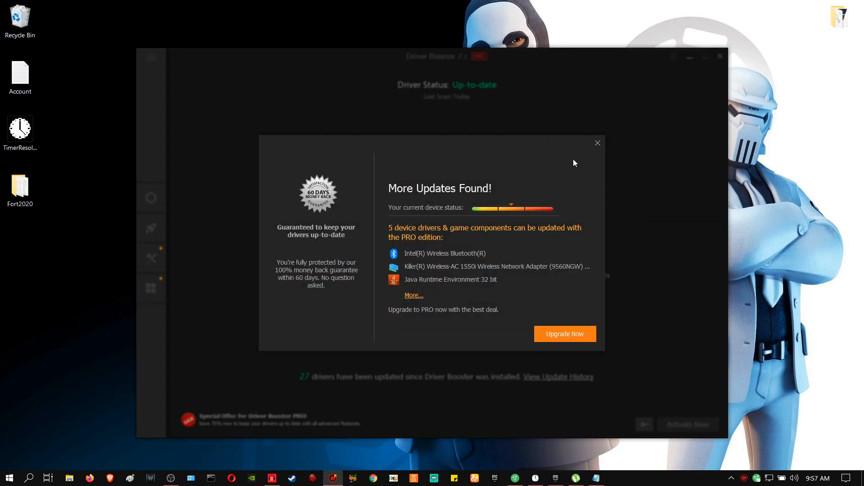
left_click(597, 142)
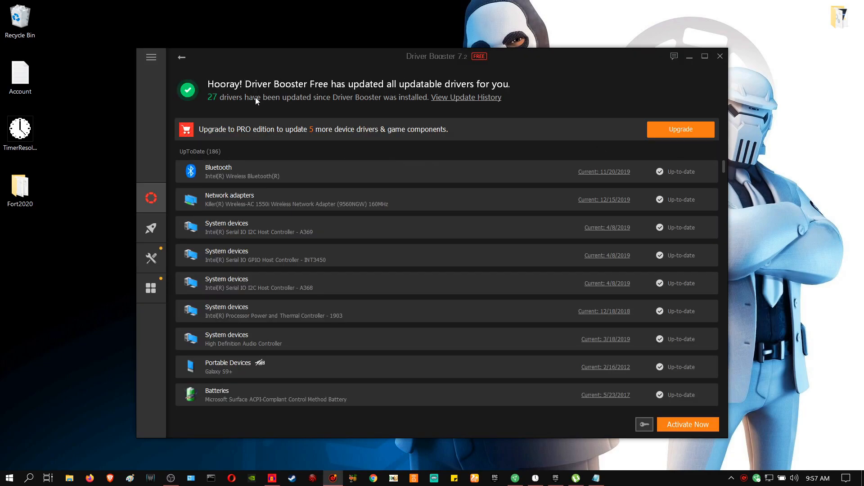
mouse_move(562, 96)
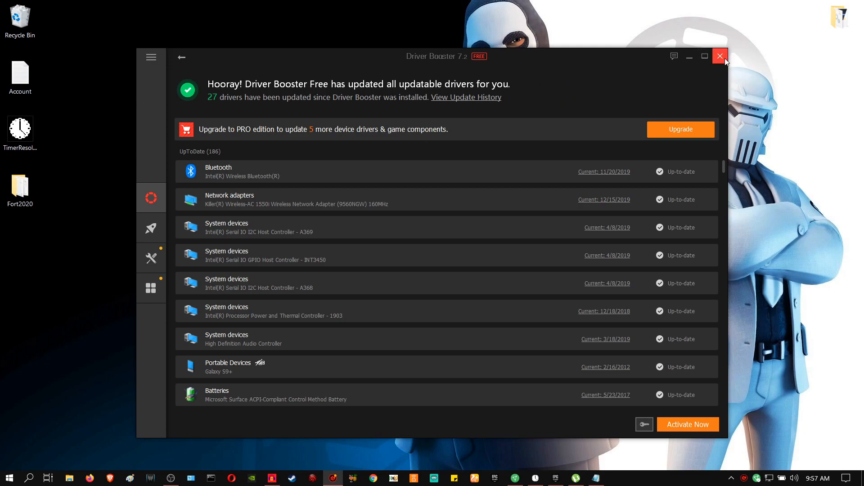
left_click(719, 56)
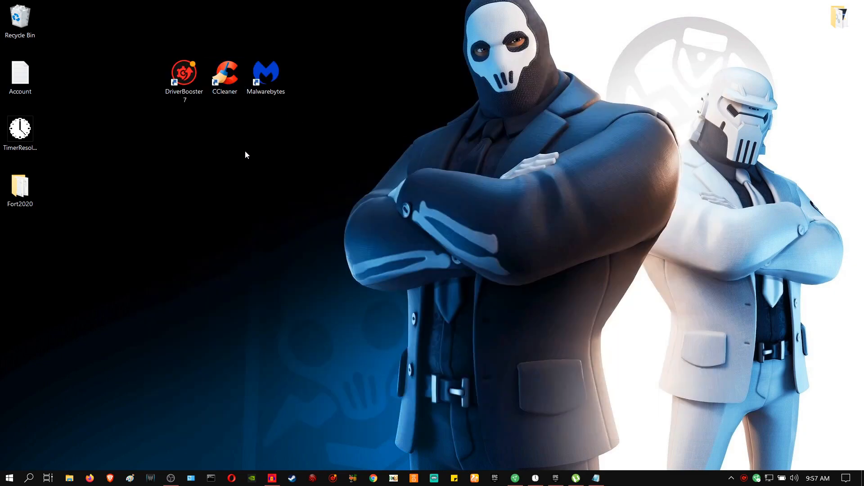
Run CCleaner's Custom Clean to remove 214 MB of junk, reaching the Registry page
double_click(224, 74)
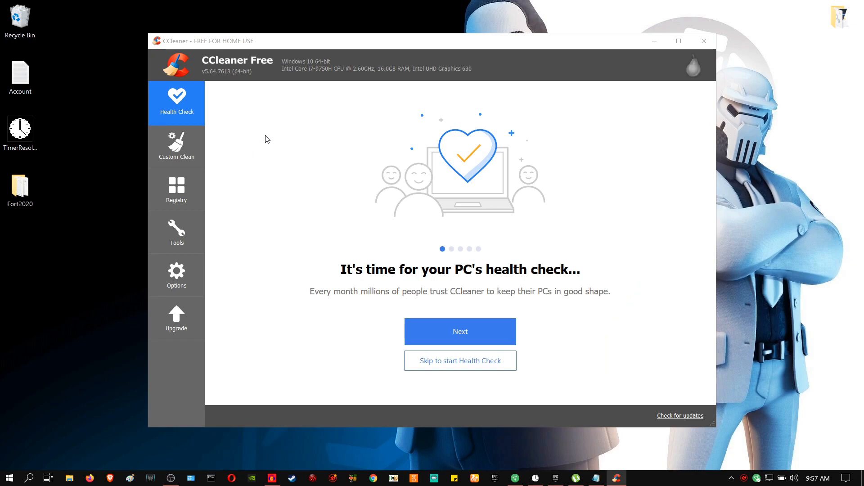
left_click(177, 146)
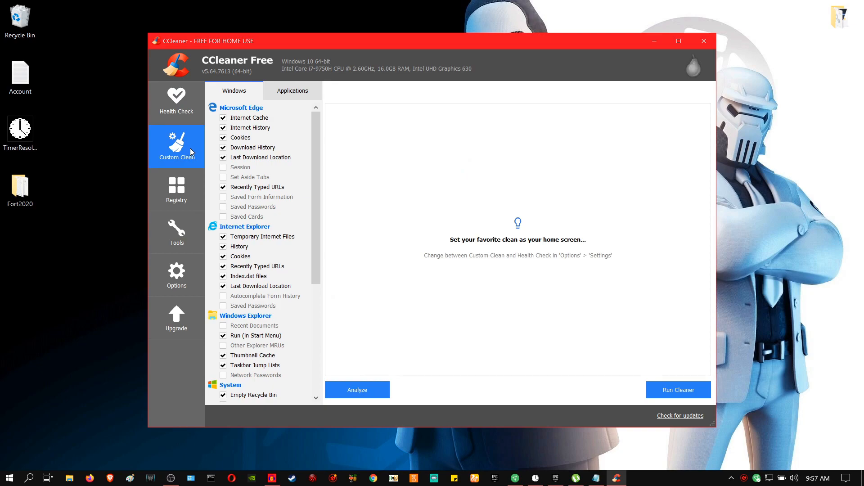
mouse_move(565, 316)
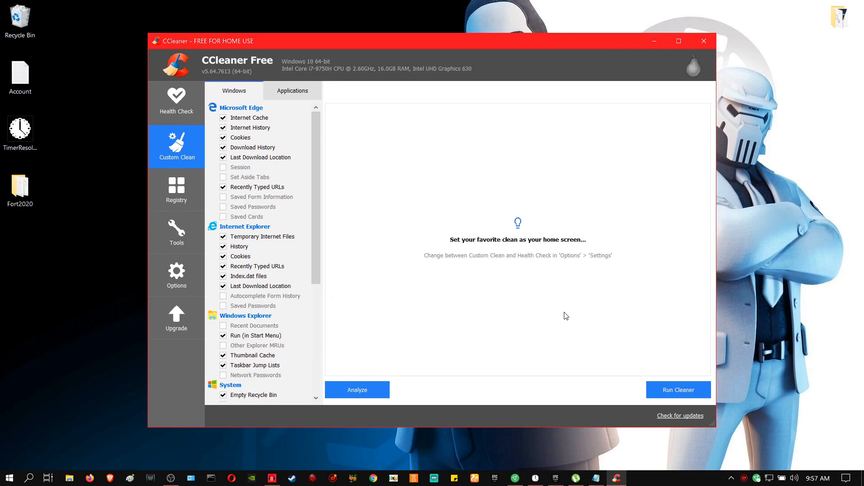
left_click(678, 390)
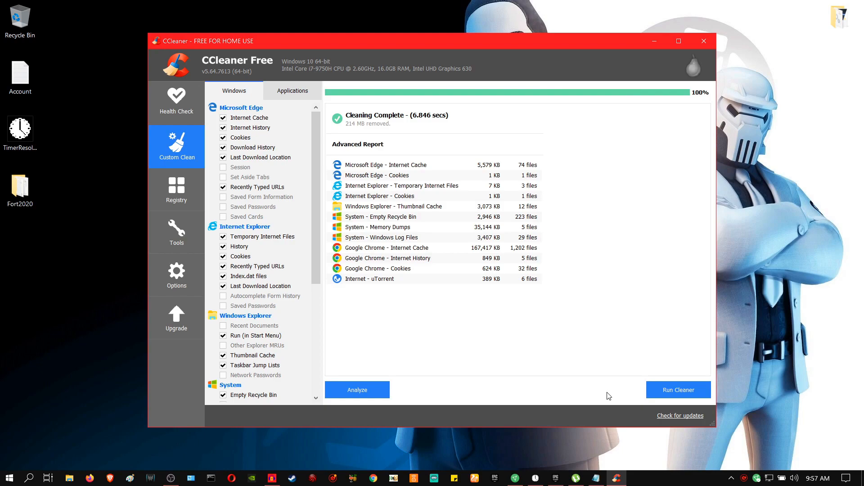
mouse_move(346, 112)
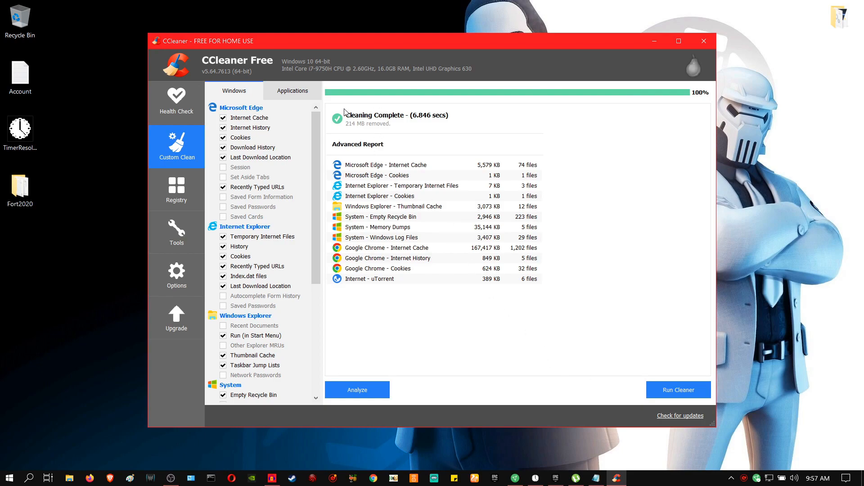
mouse_move(320, 195)
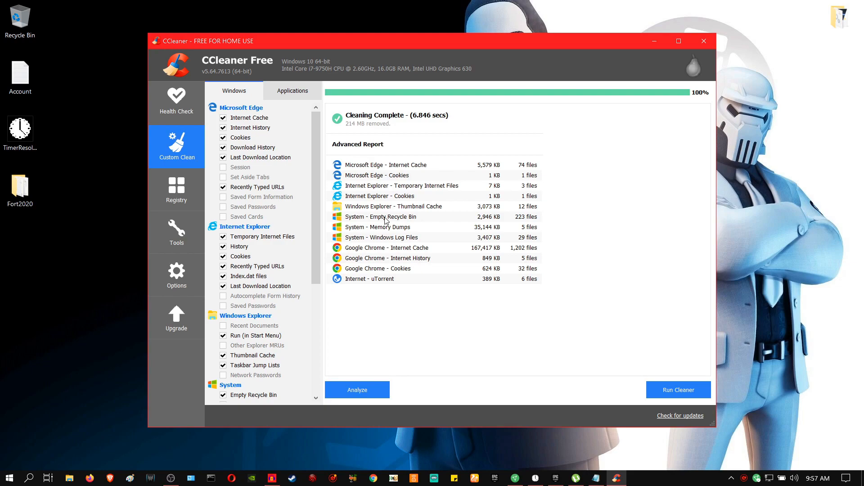
mouse_move(451, 182)
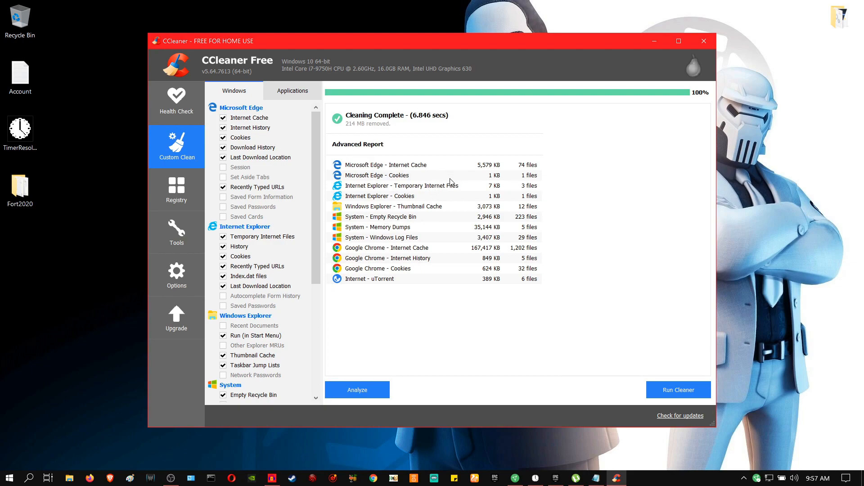
left_click(176, 189)
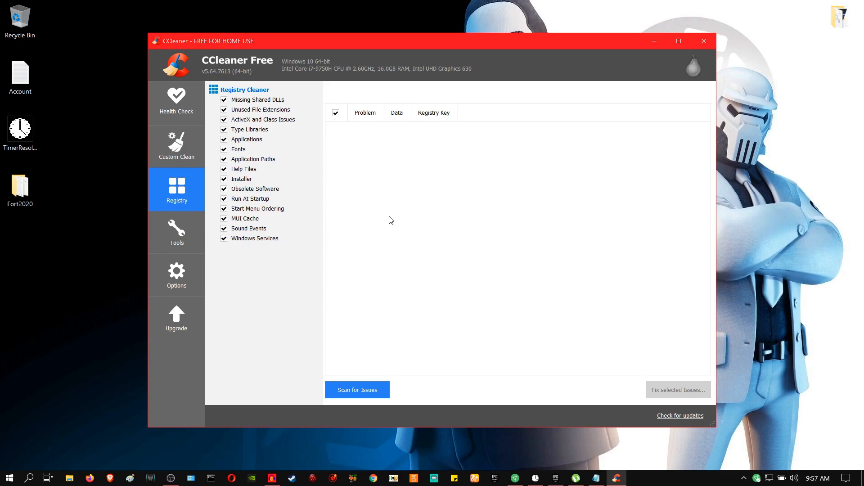
Scan the registry with CCleaner and fix both issues found
left_click(356, 390)
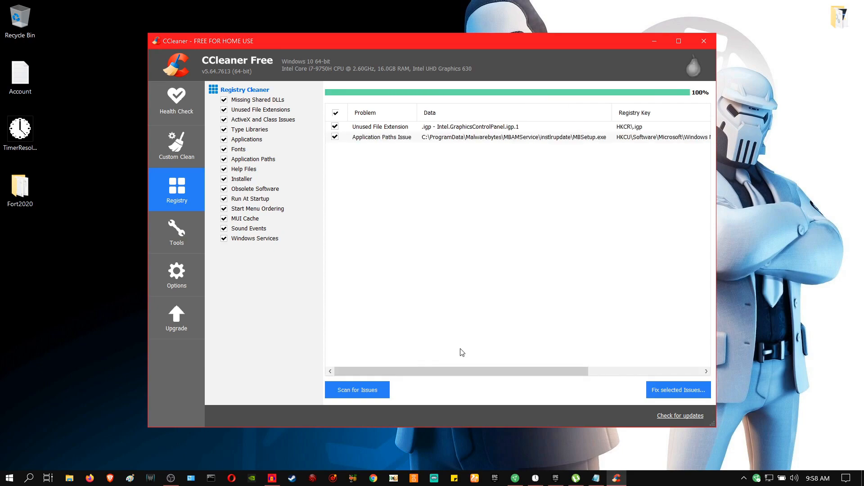
left_click(678, 390)
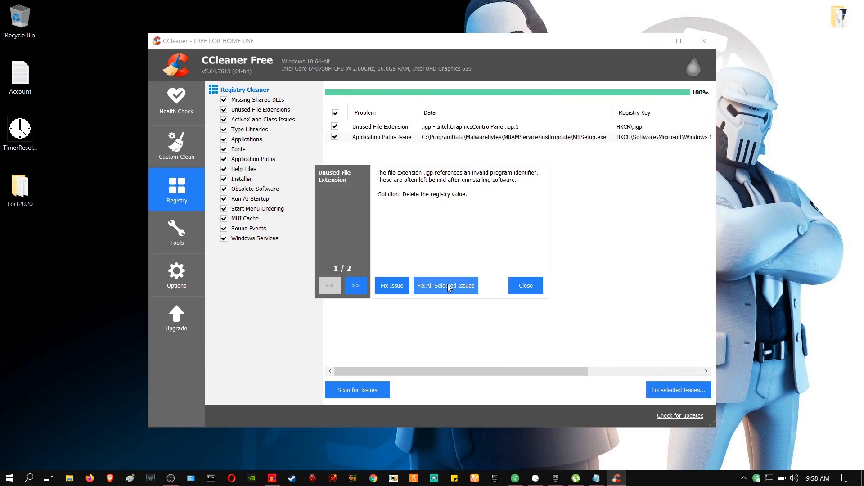
left_click(445, 285)
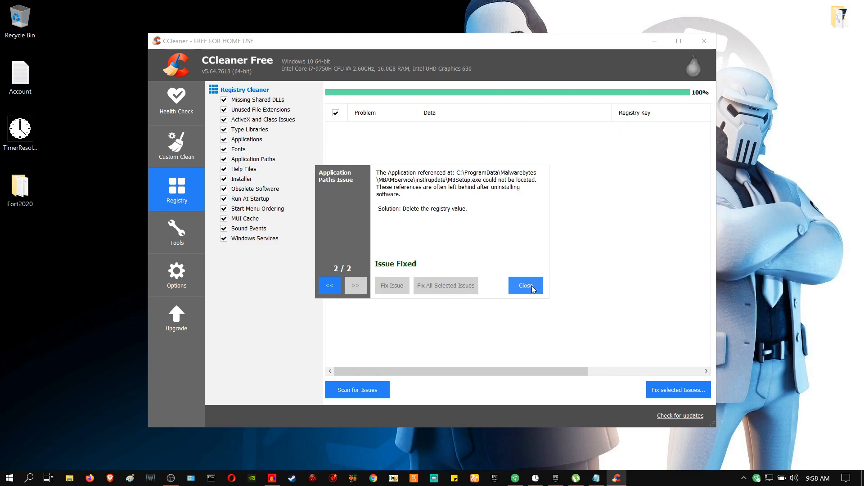
left_click(524, 286)
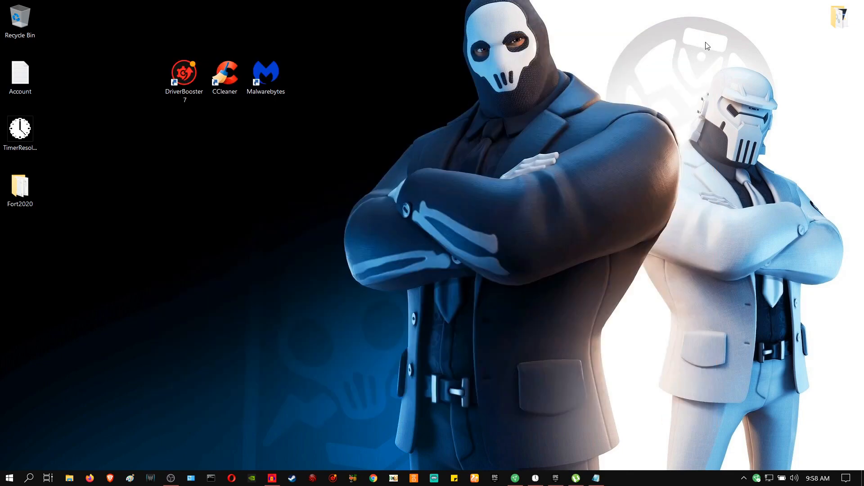
Close CCleaner, run a Malwarebytes threat scan finding no threats, and close it
left_click(266, 75)
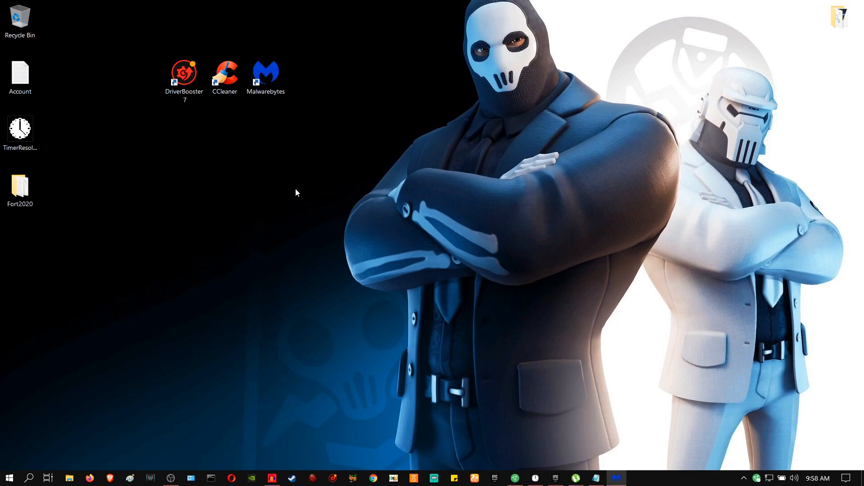
double_click(265, 74)
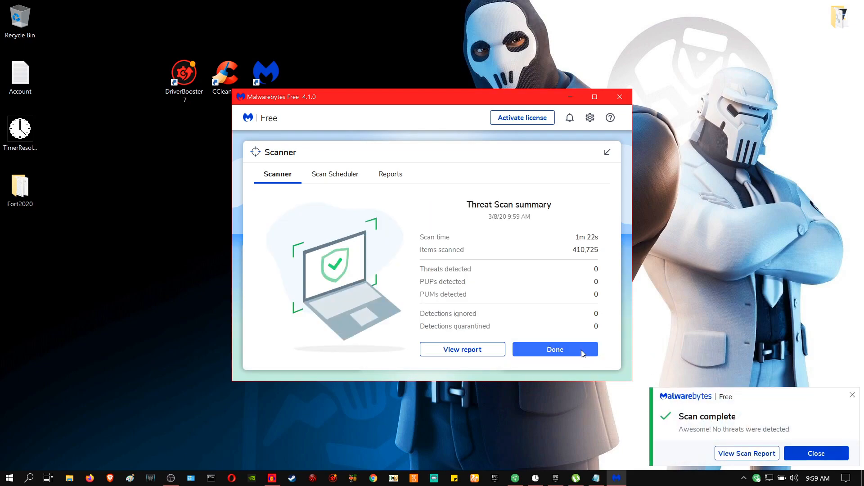
left_click(554, 350)
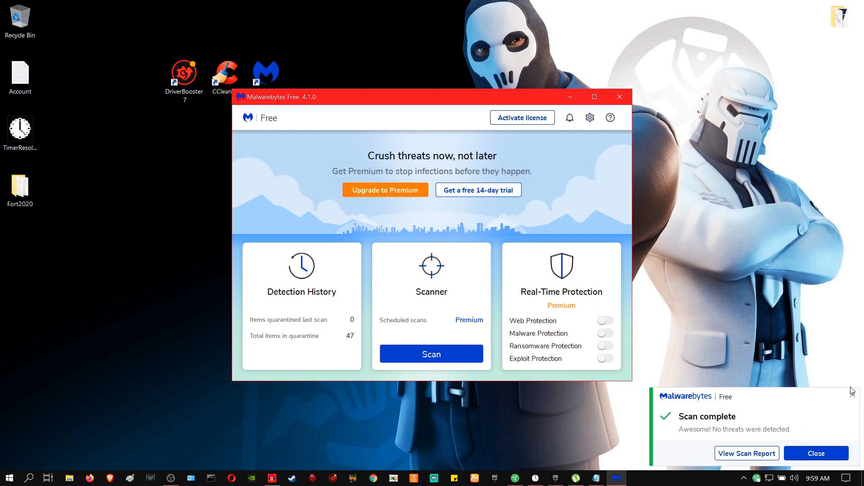
left_click(815, 454)
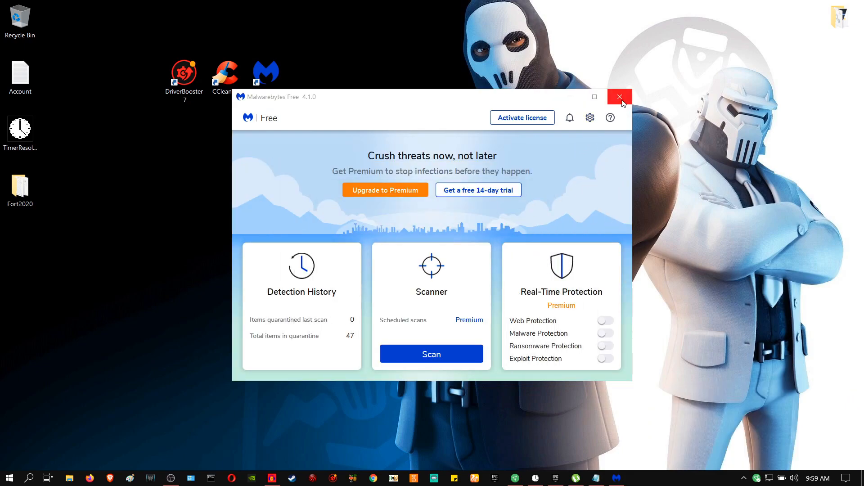
left_click(620, 96)
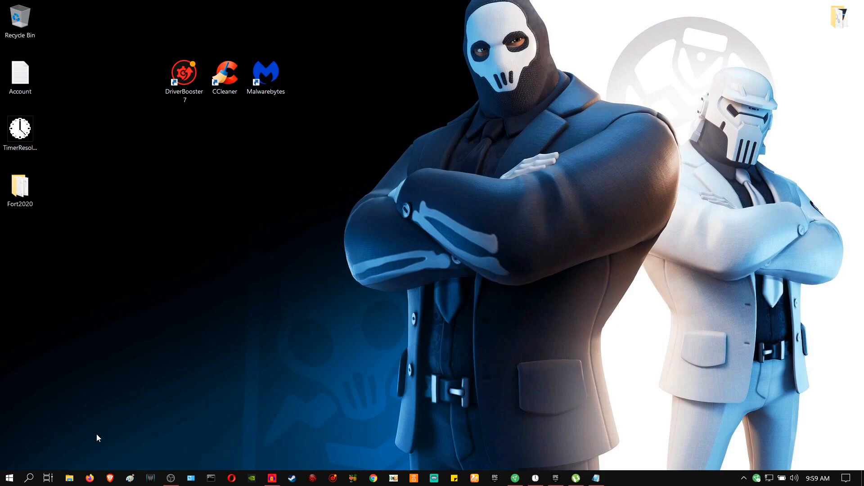
Open This PC in File Explorer and bring up Optimize Drives for drive C
right_click(69, 477)
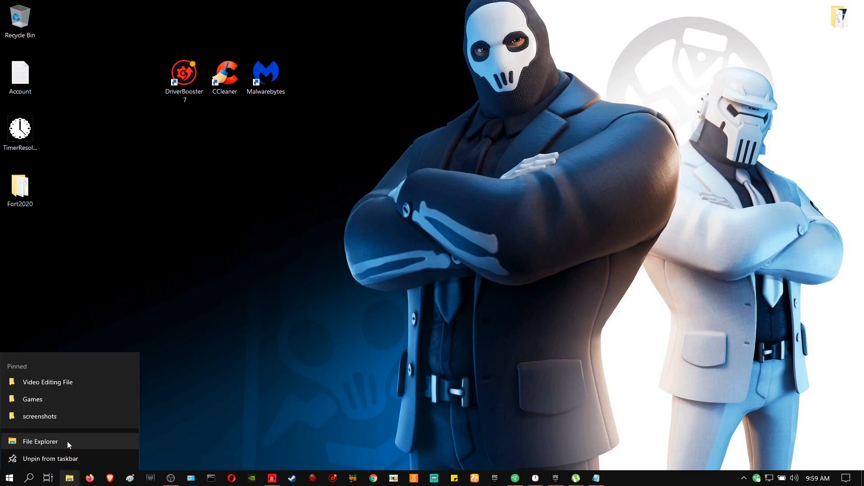
left_click(39, 442)
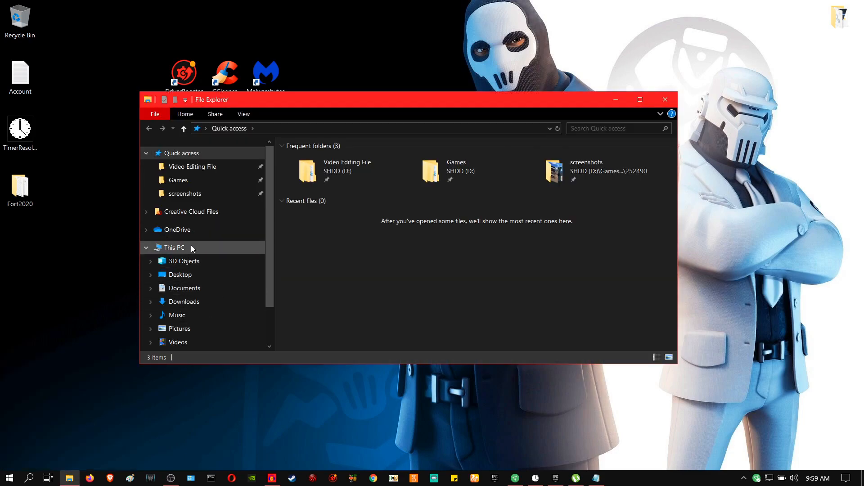
left_click(174, 247)
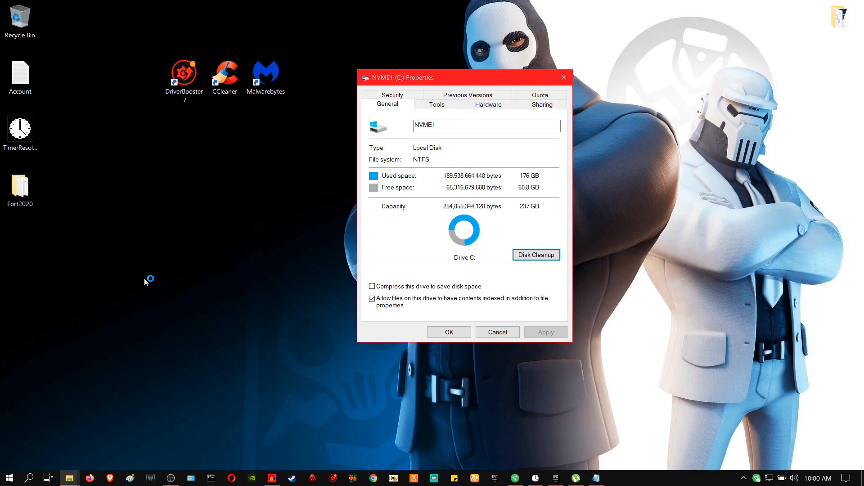
left_click(535, 255)
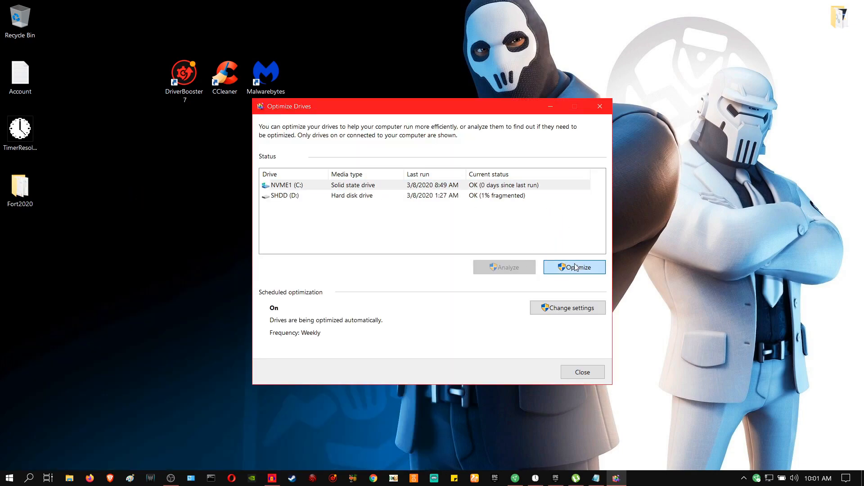
Optimize drive C to completion, then start optimizing drive D (27% analyzed)
left_click(574, 267)
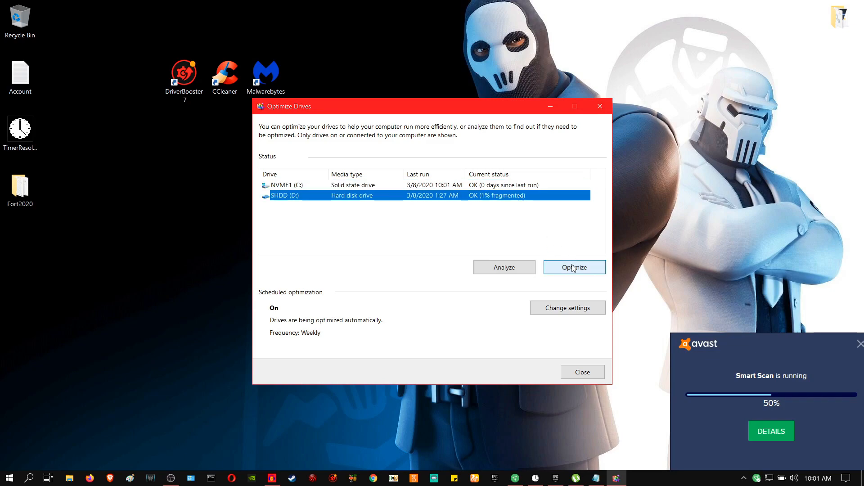
left_click(573, 267)
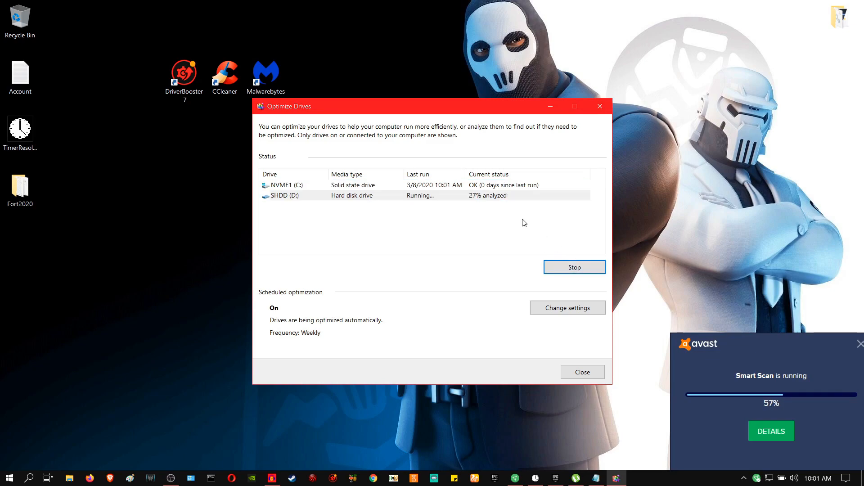